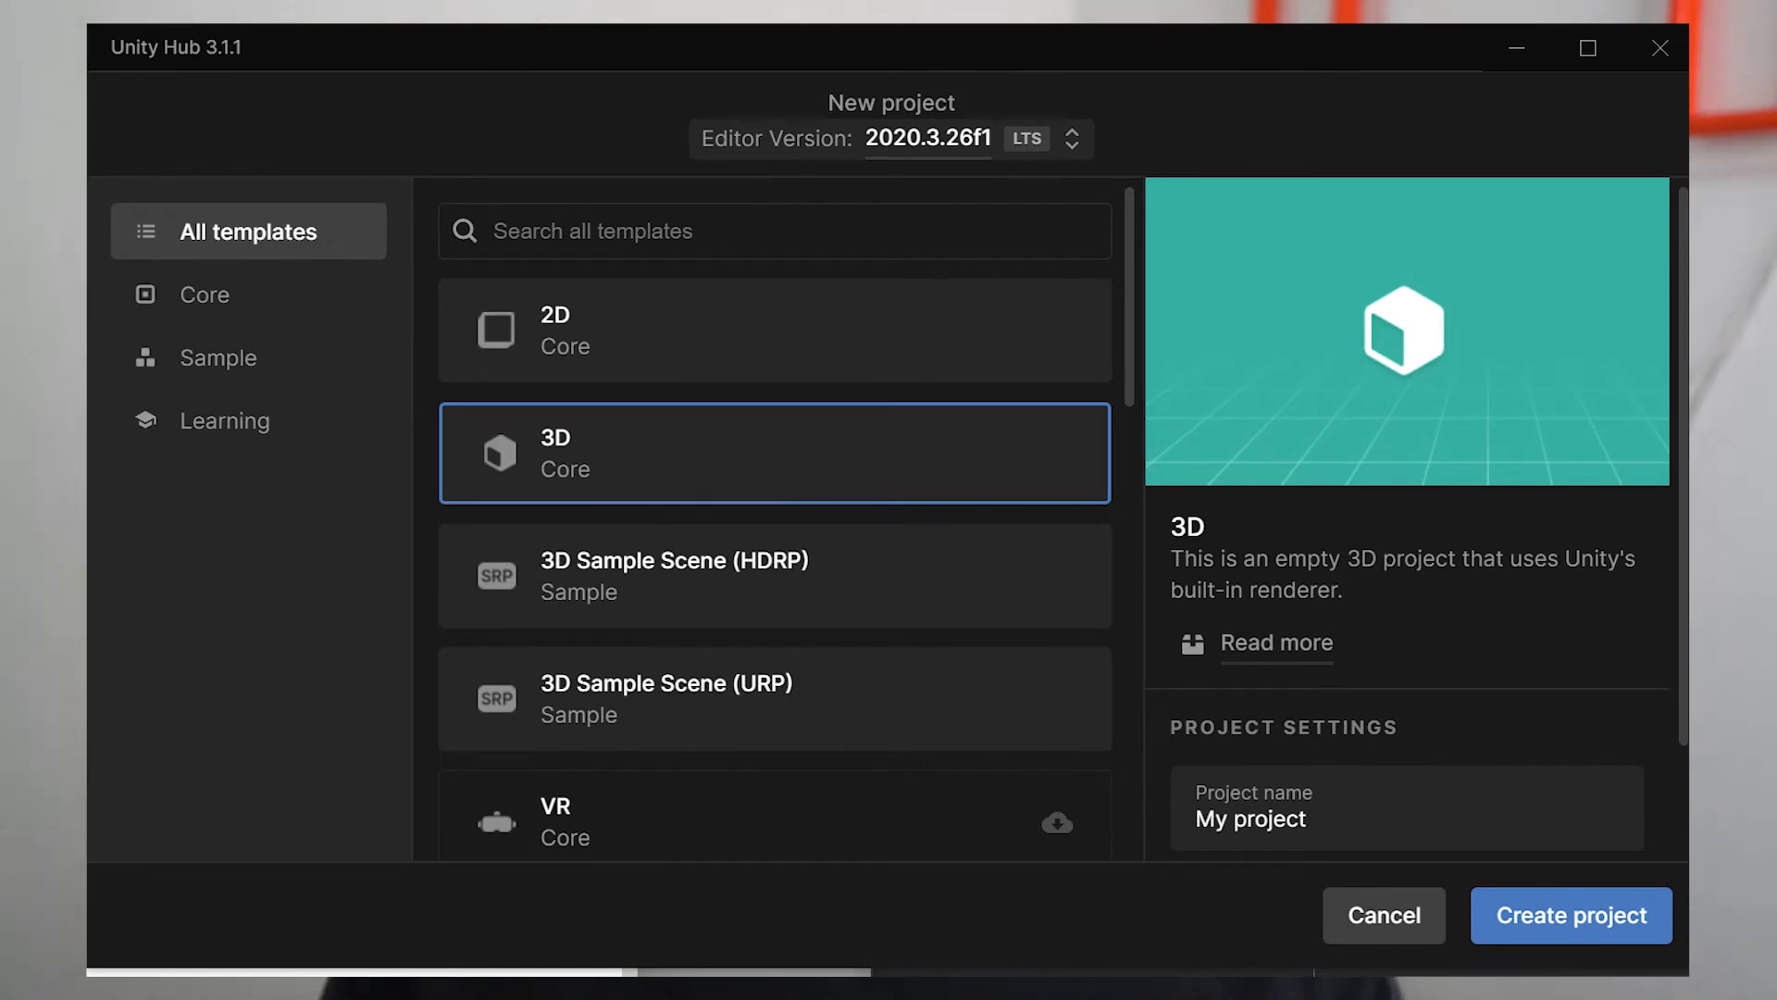
# Step: Create the new project from the 3D Core template so it opens in the editor
pyautogui.click(1570, 915)
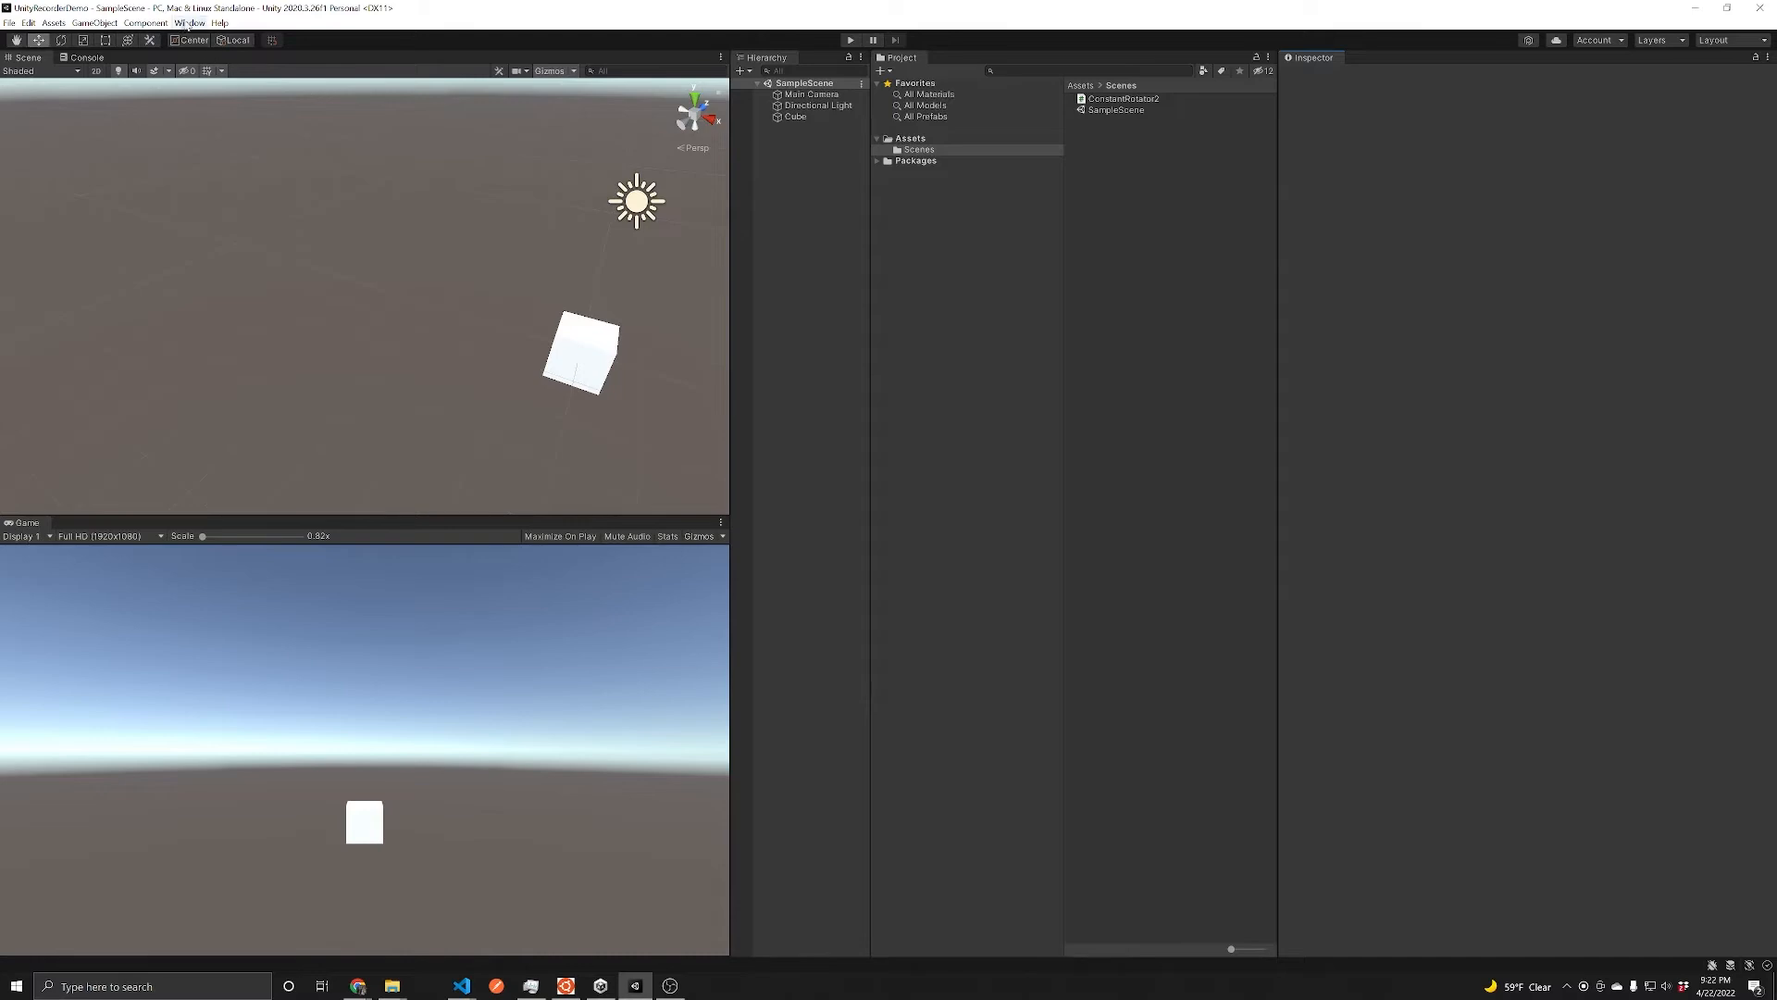
# Step: Show the Package Manager listing packages from the Unity Registry
pyautogui.click(189, 23)
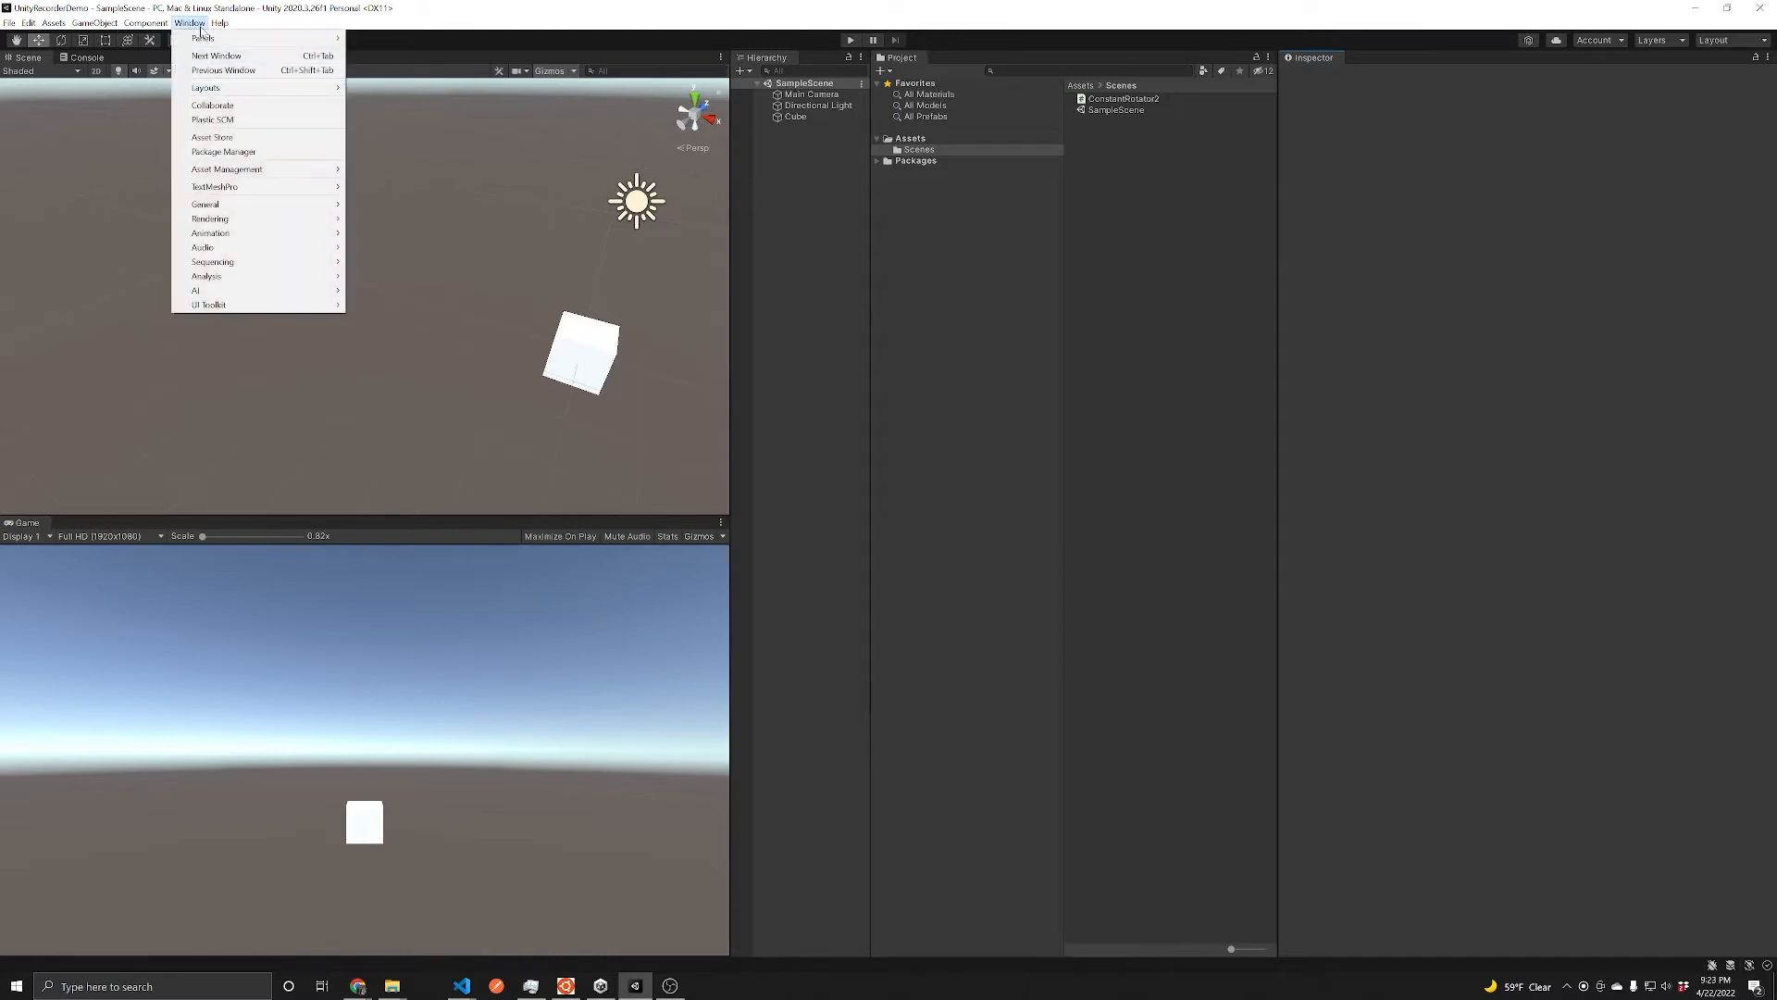
pyautogui.click(222, 150)
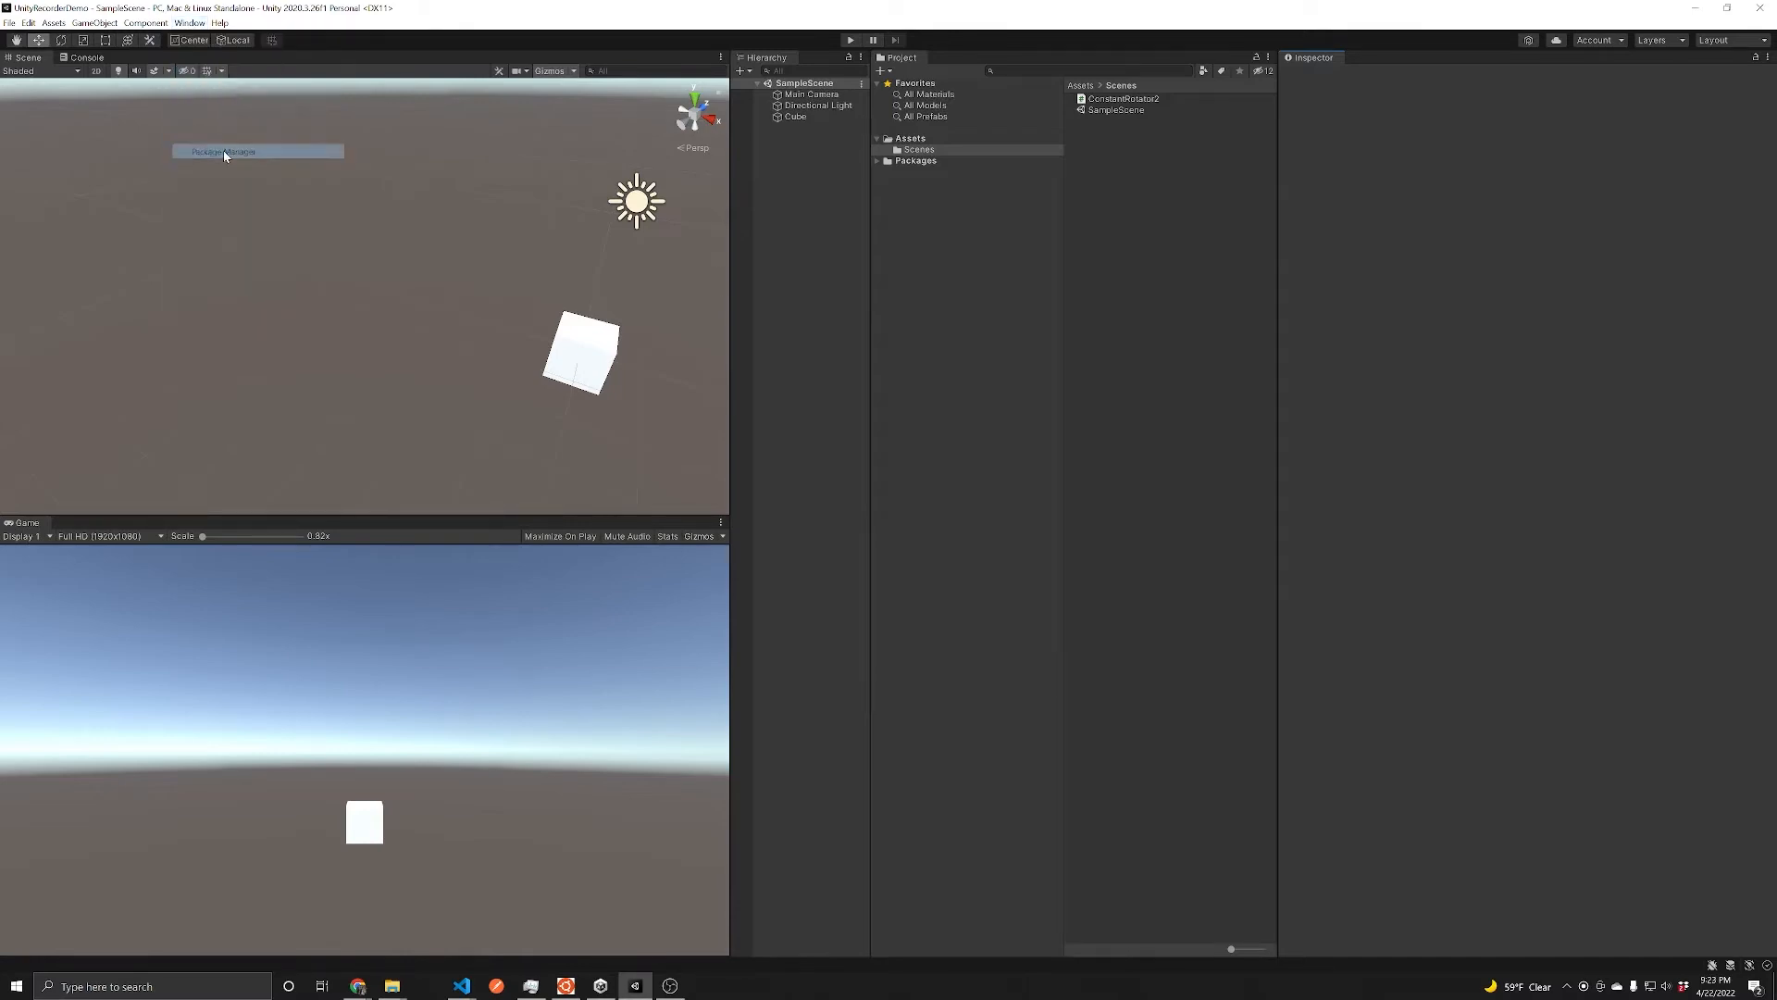
pyautogui.click(224, 150)
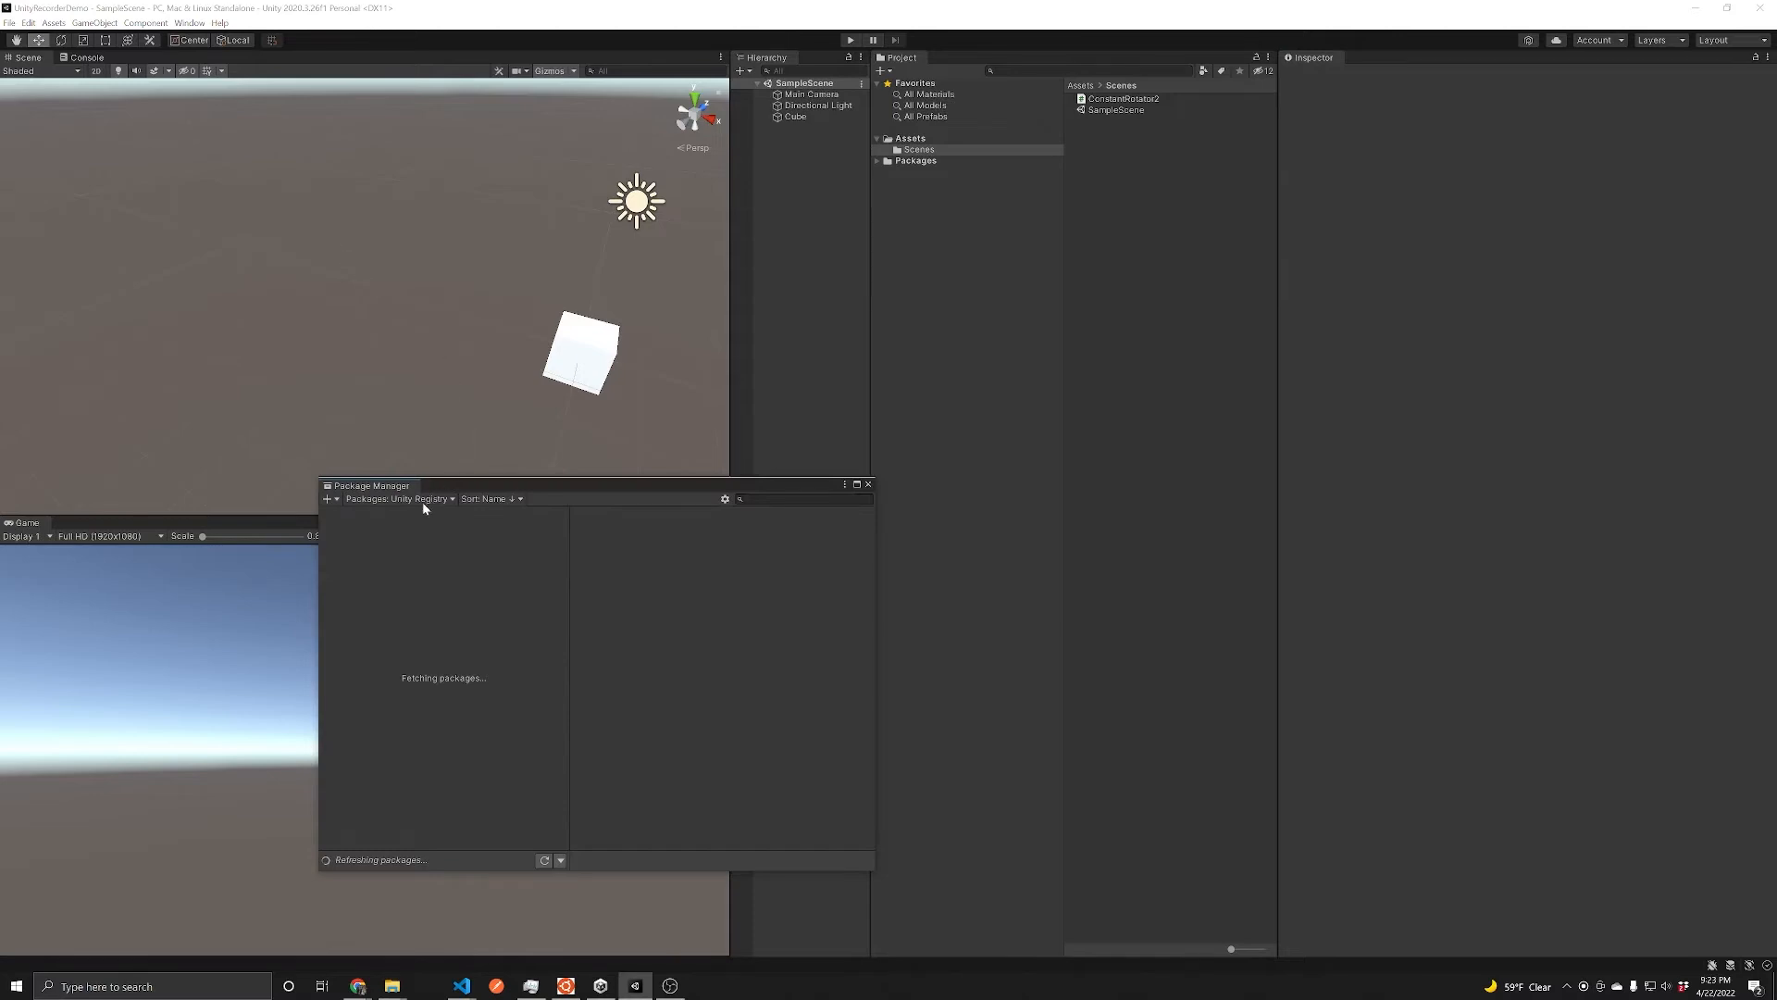
pyautogui.click(396, 498)
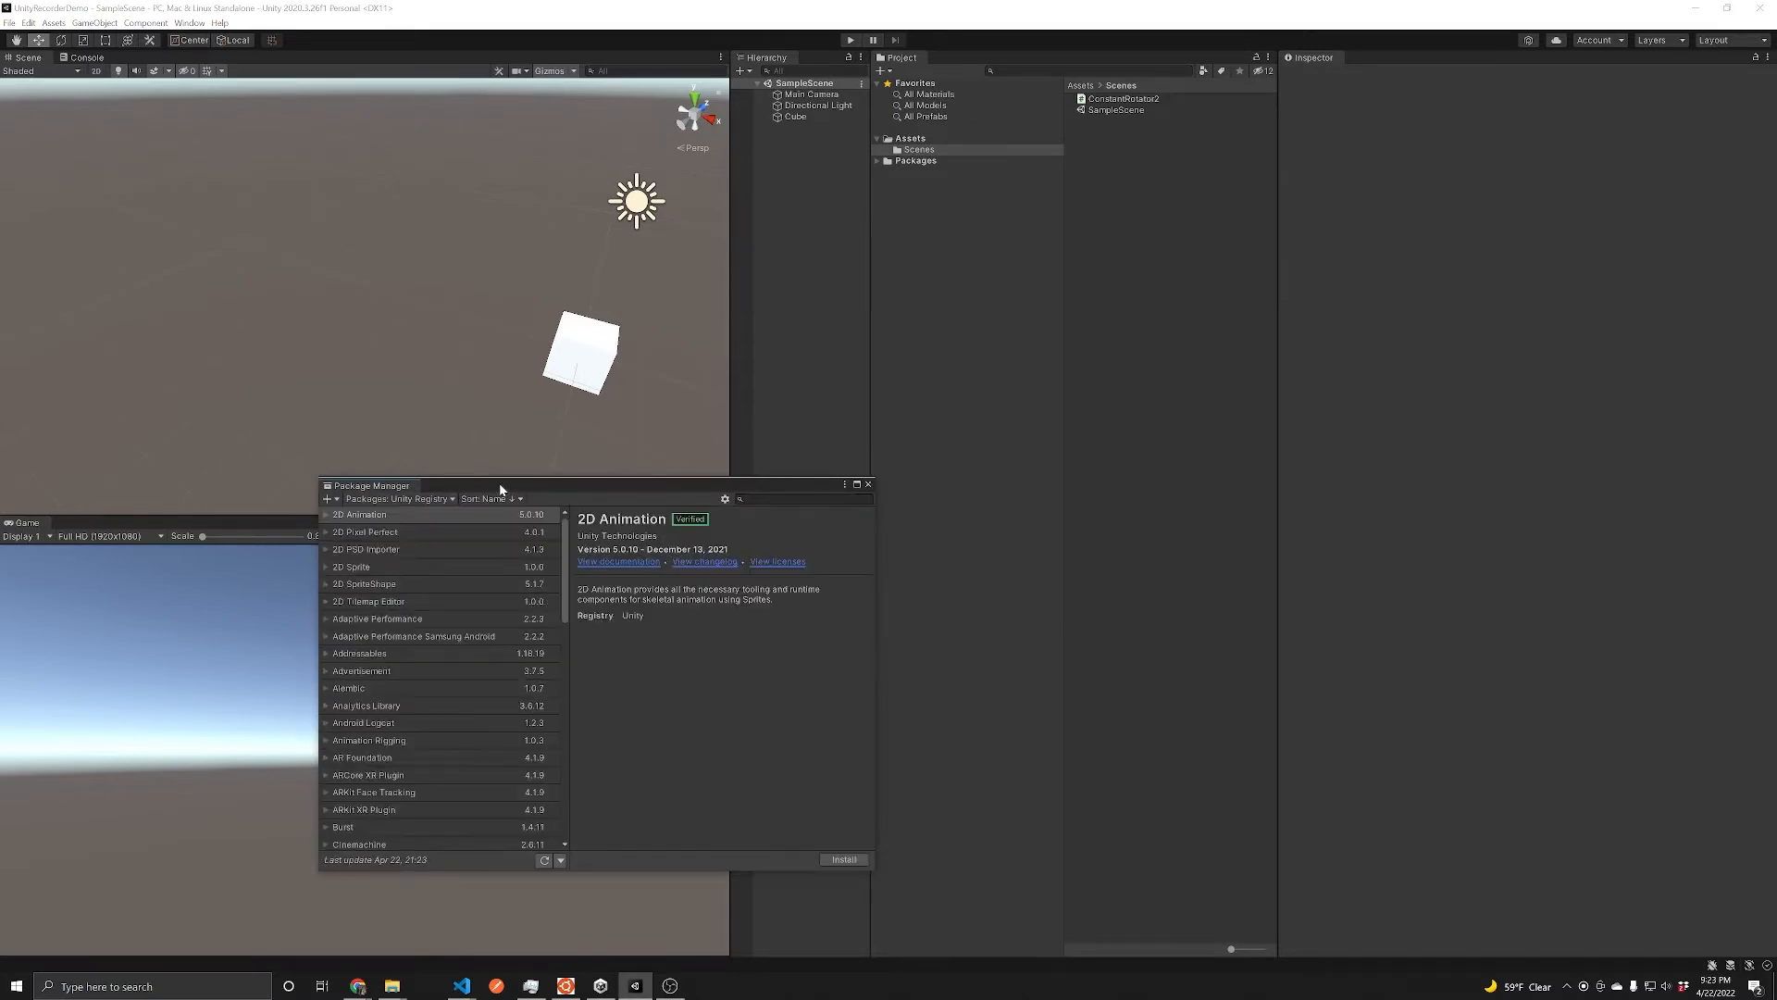
pyautogui.moveTo(478, 605)
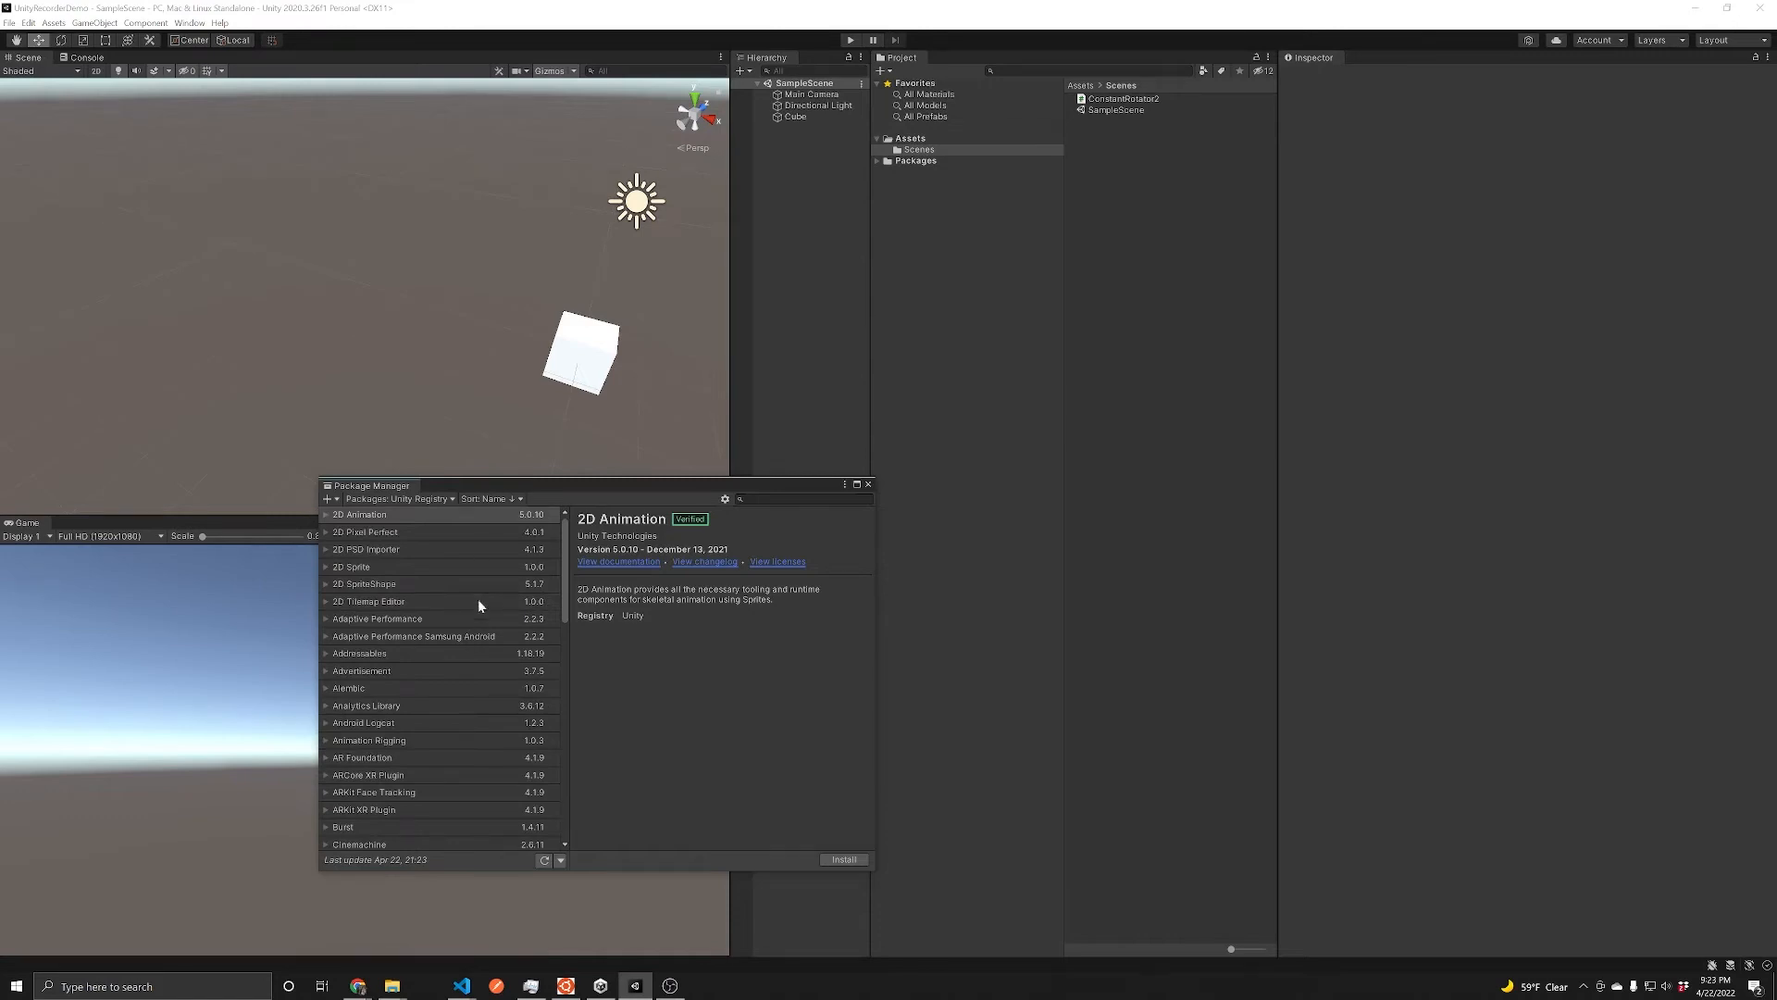
# Step: Install the Unity Recorder package (2.5.7) and close the Package Manager
pyautogui.scroll(-3)
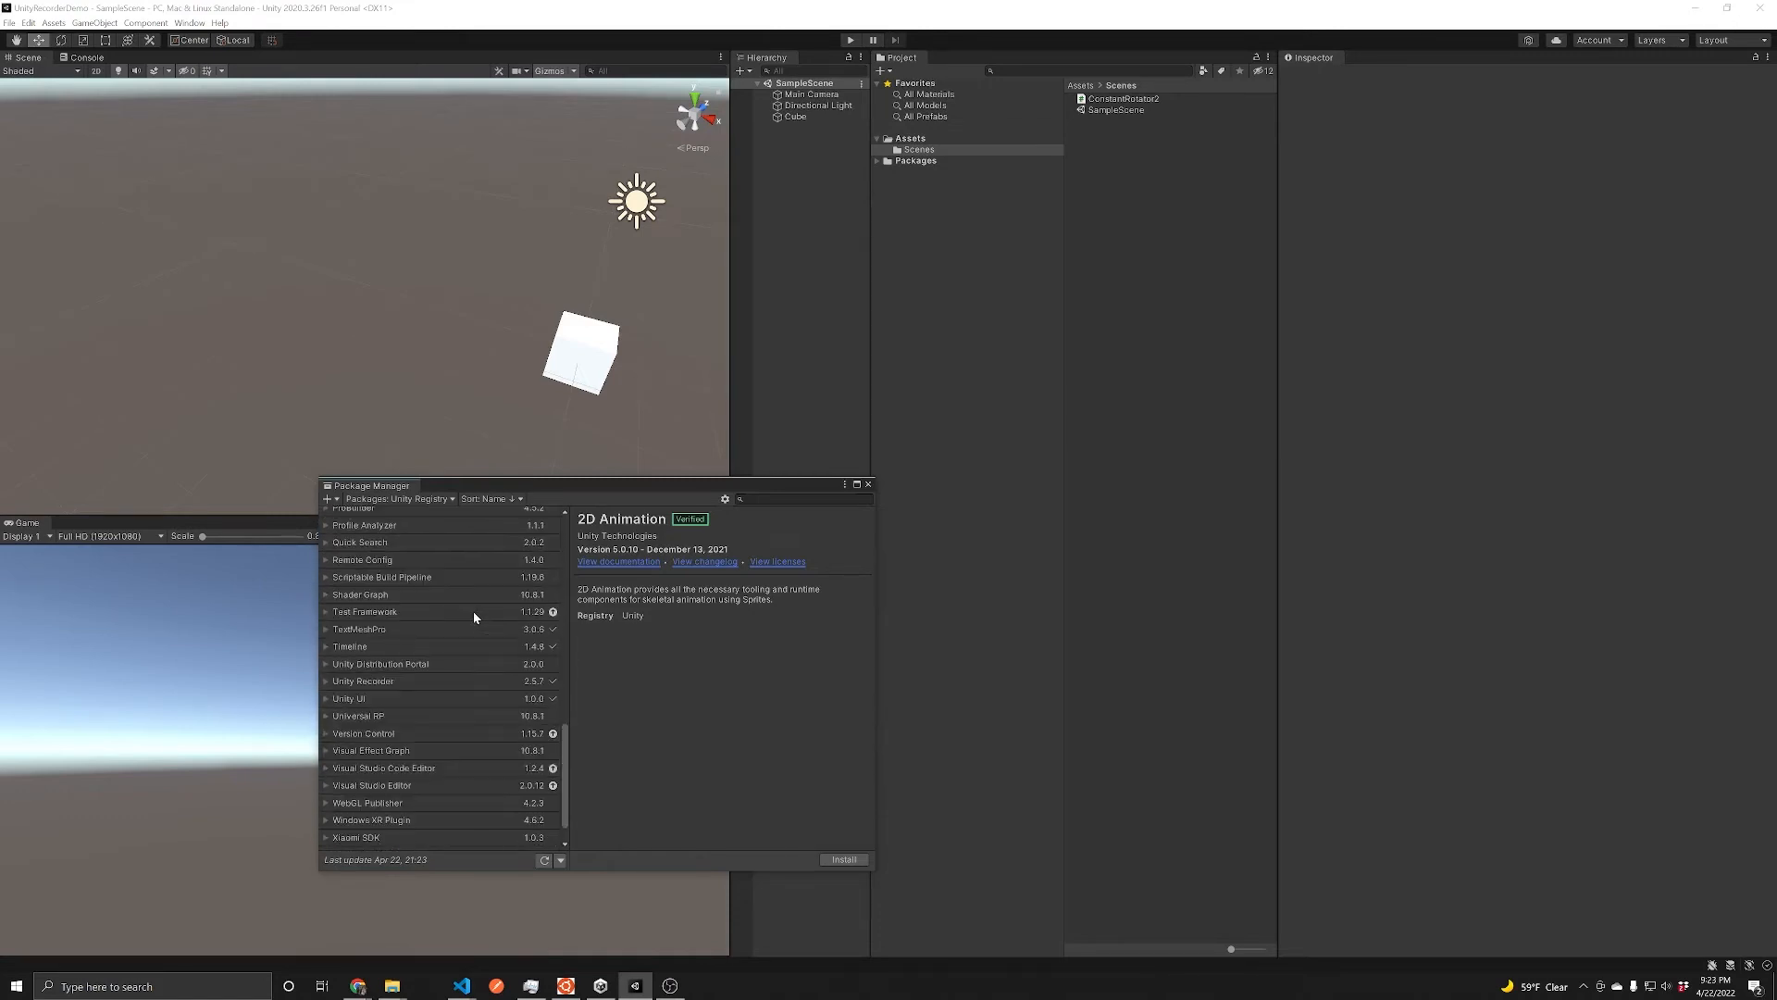
pyautogui.click(385, 680)
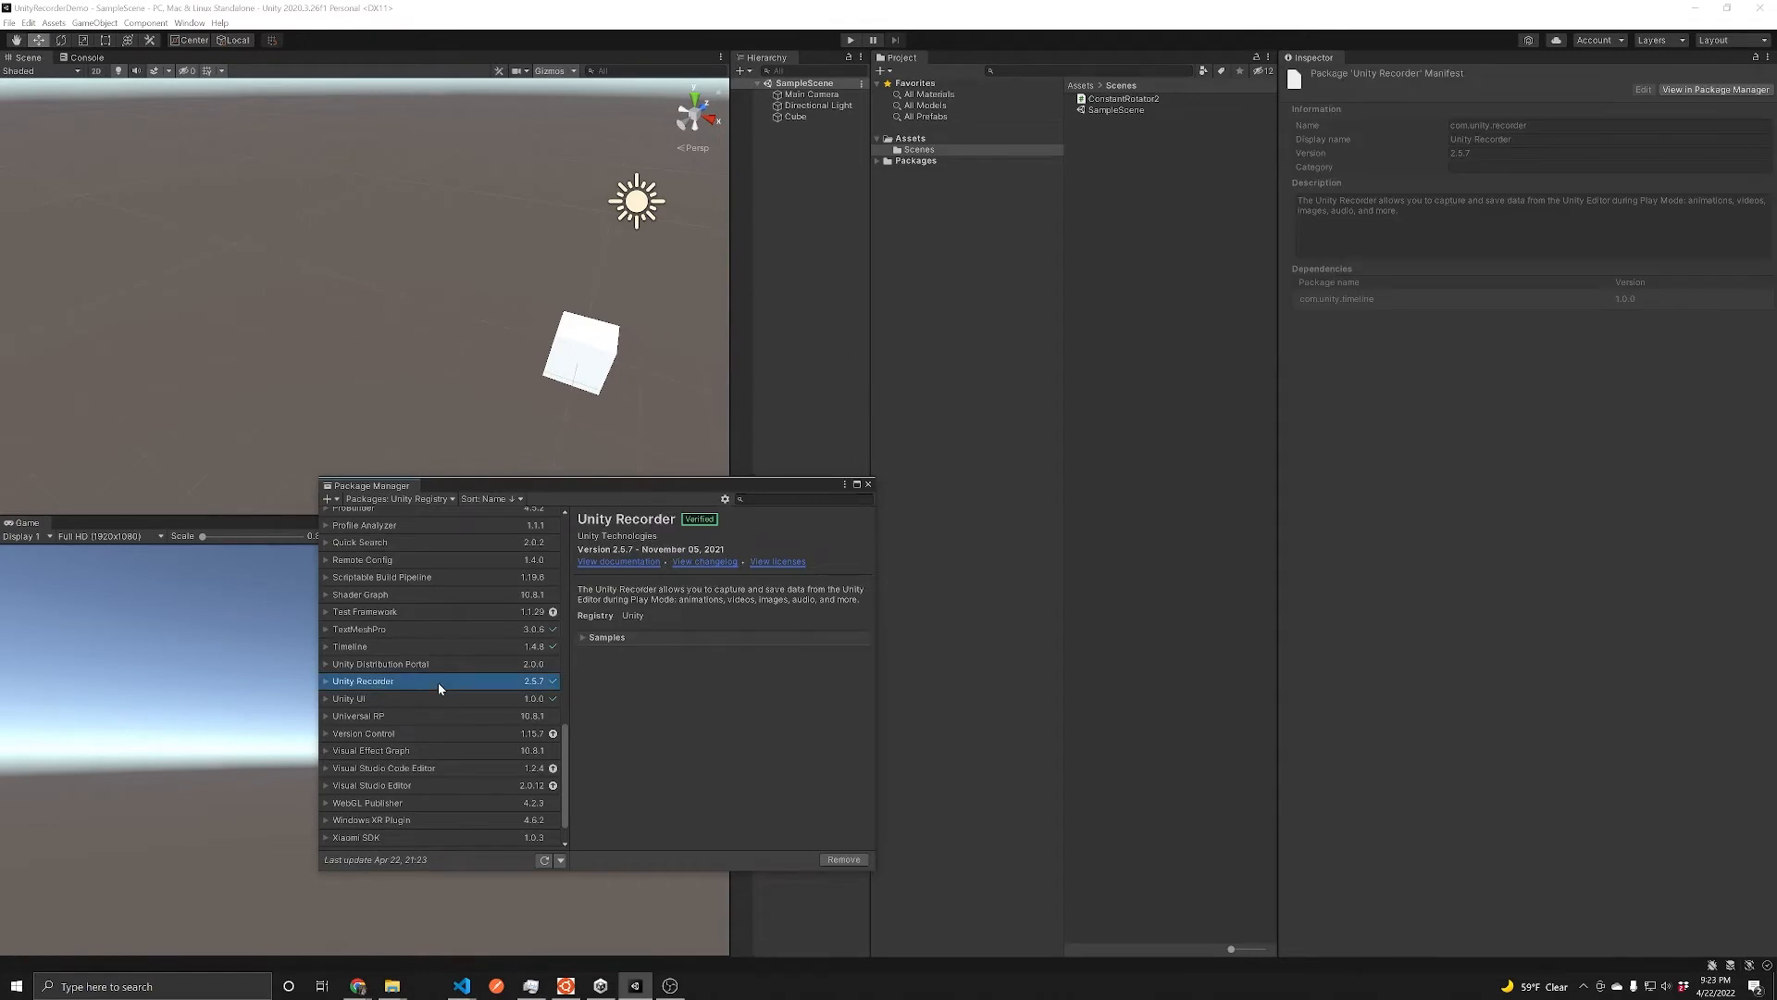
pyautogui.moveTo(754, 817)
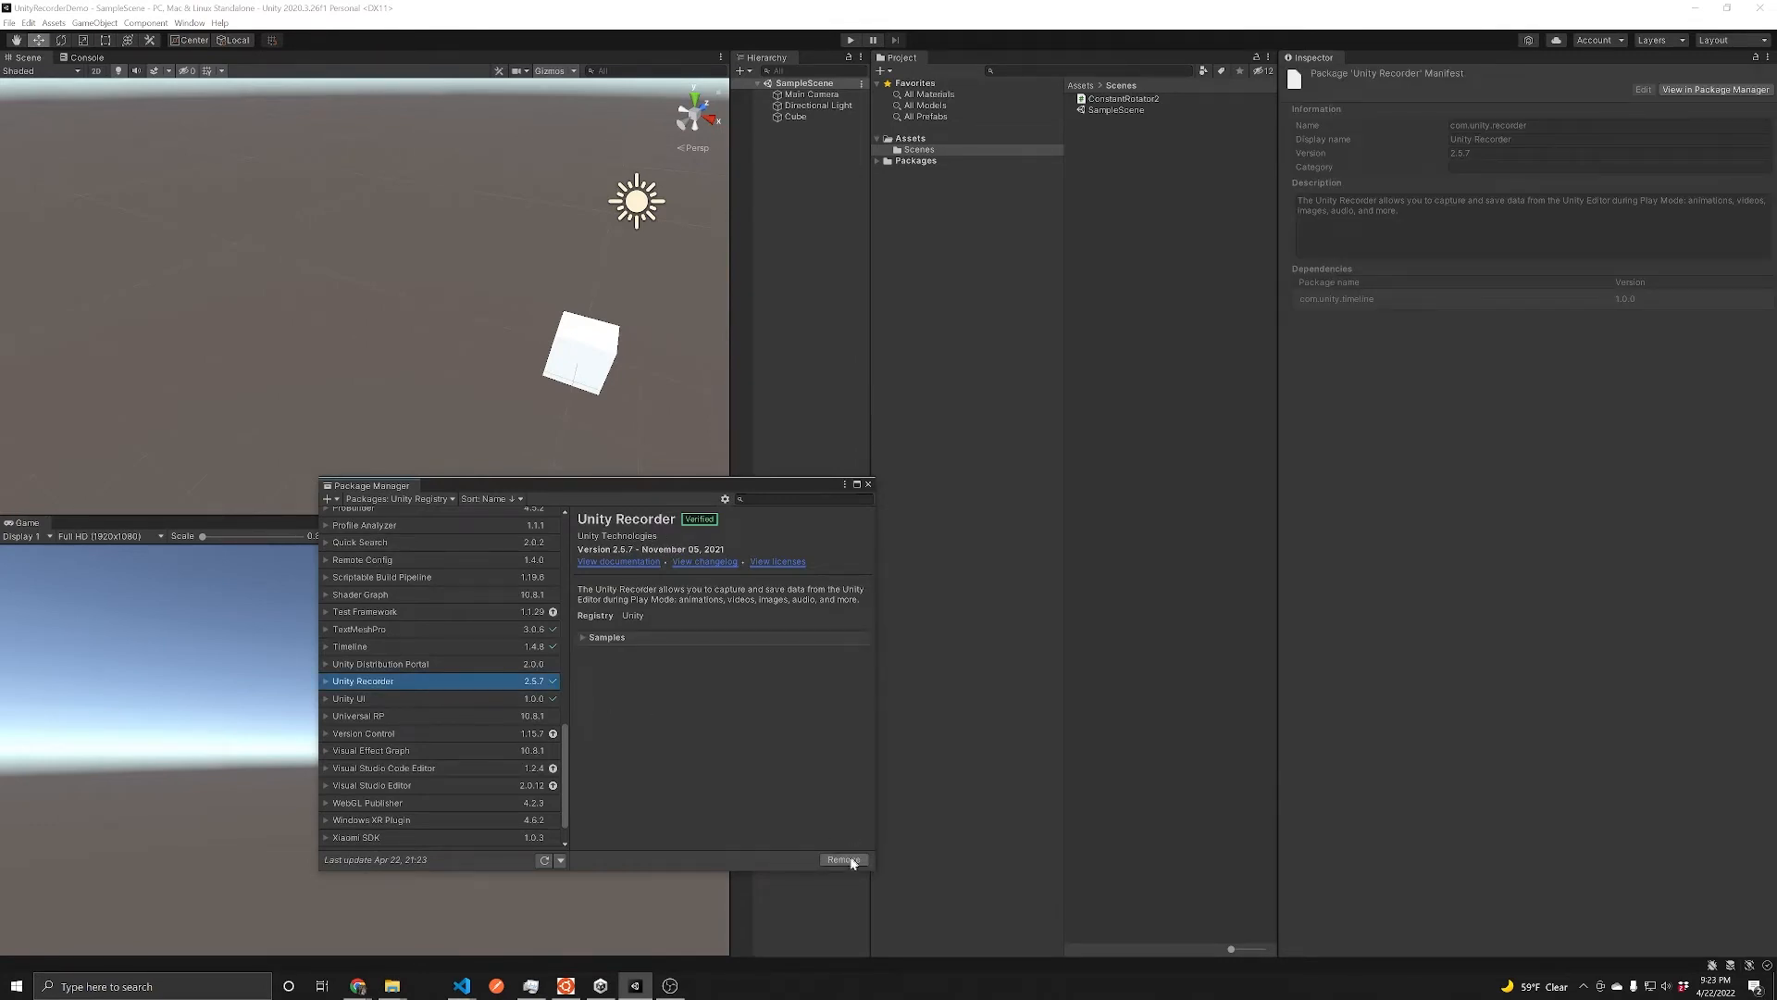
pyautogui.moveTo(844, 857)
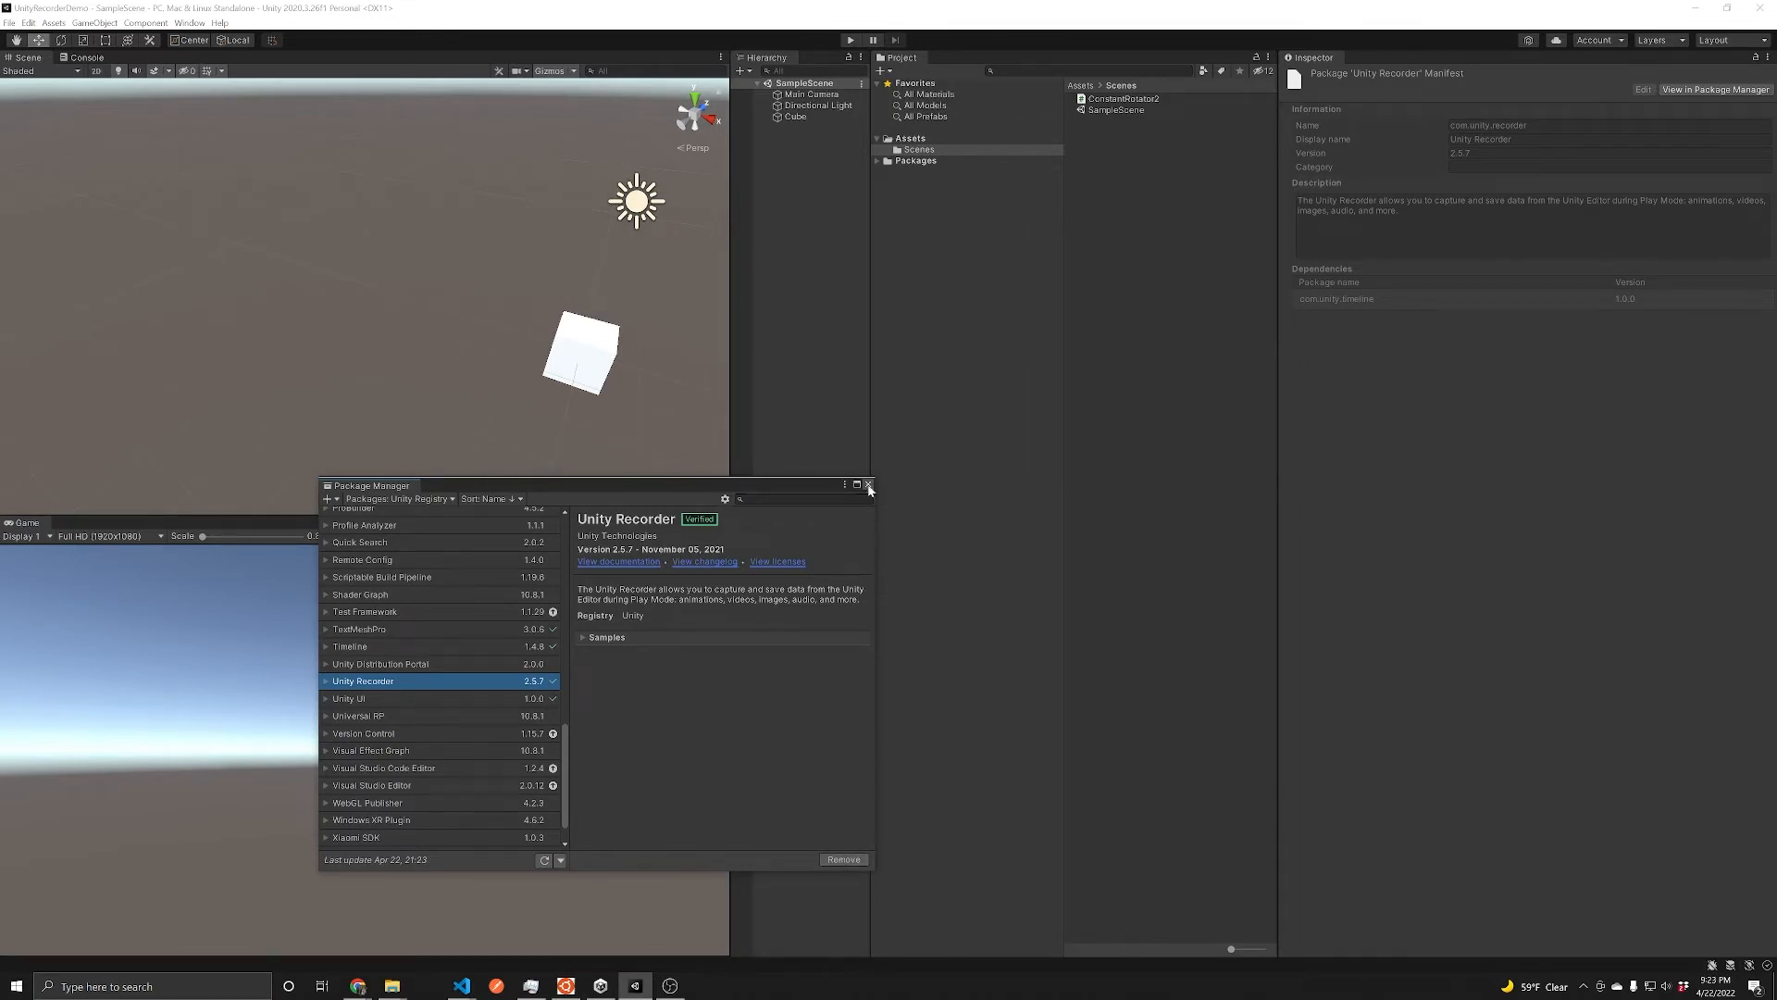
pyautogui.click(868, 485)
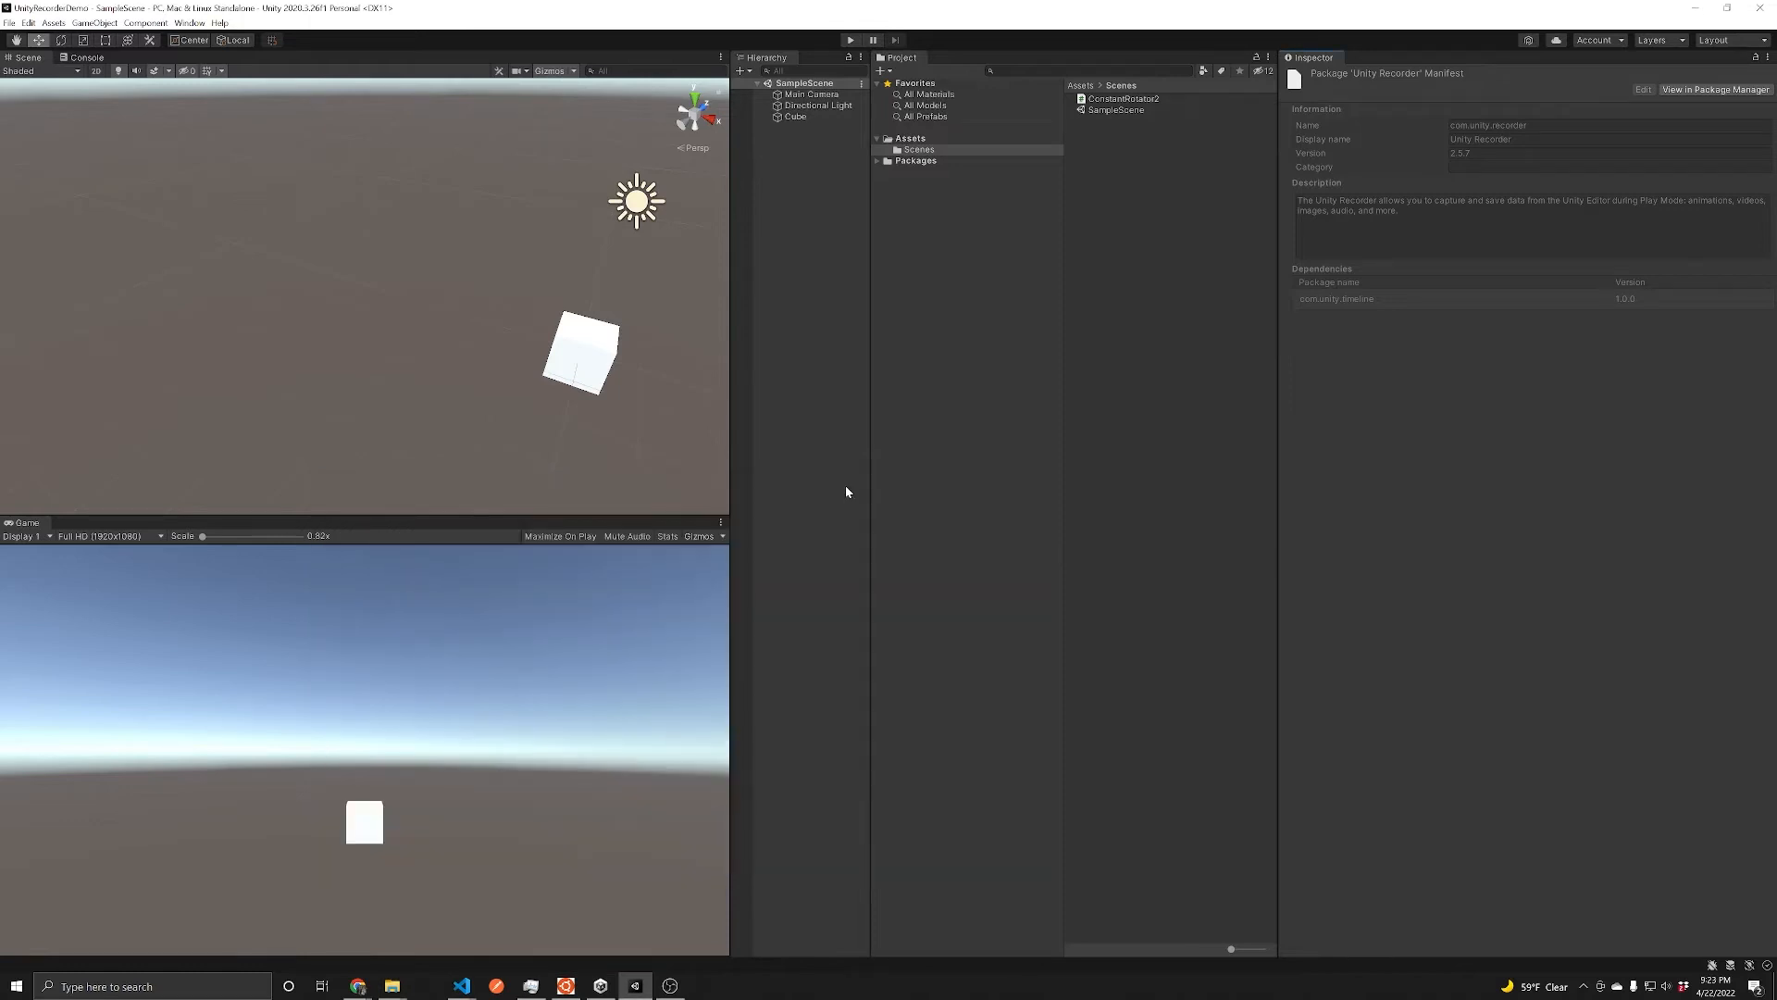
pyautogui.moveTo(226, 67)
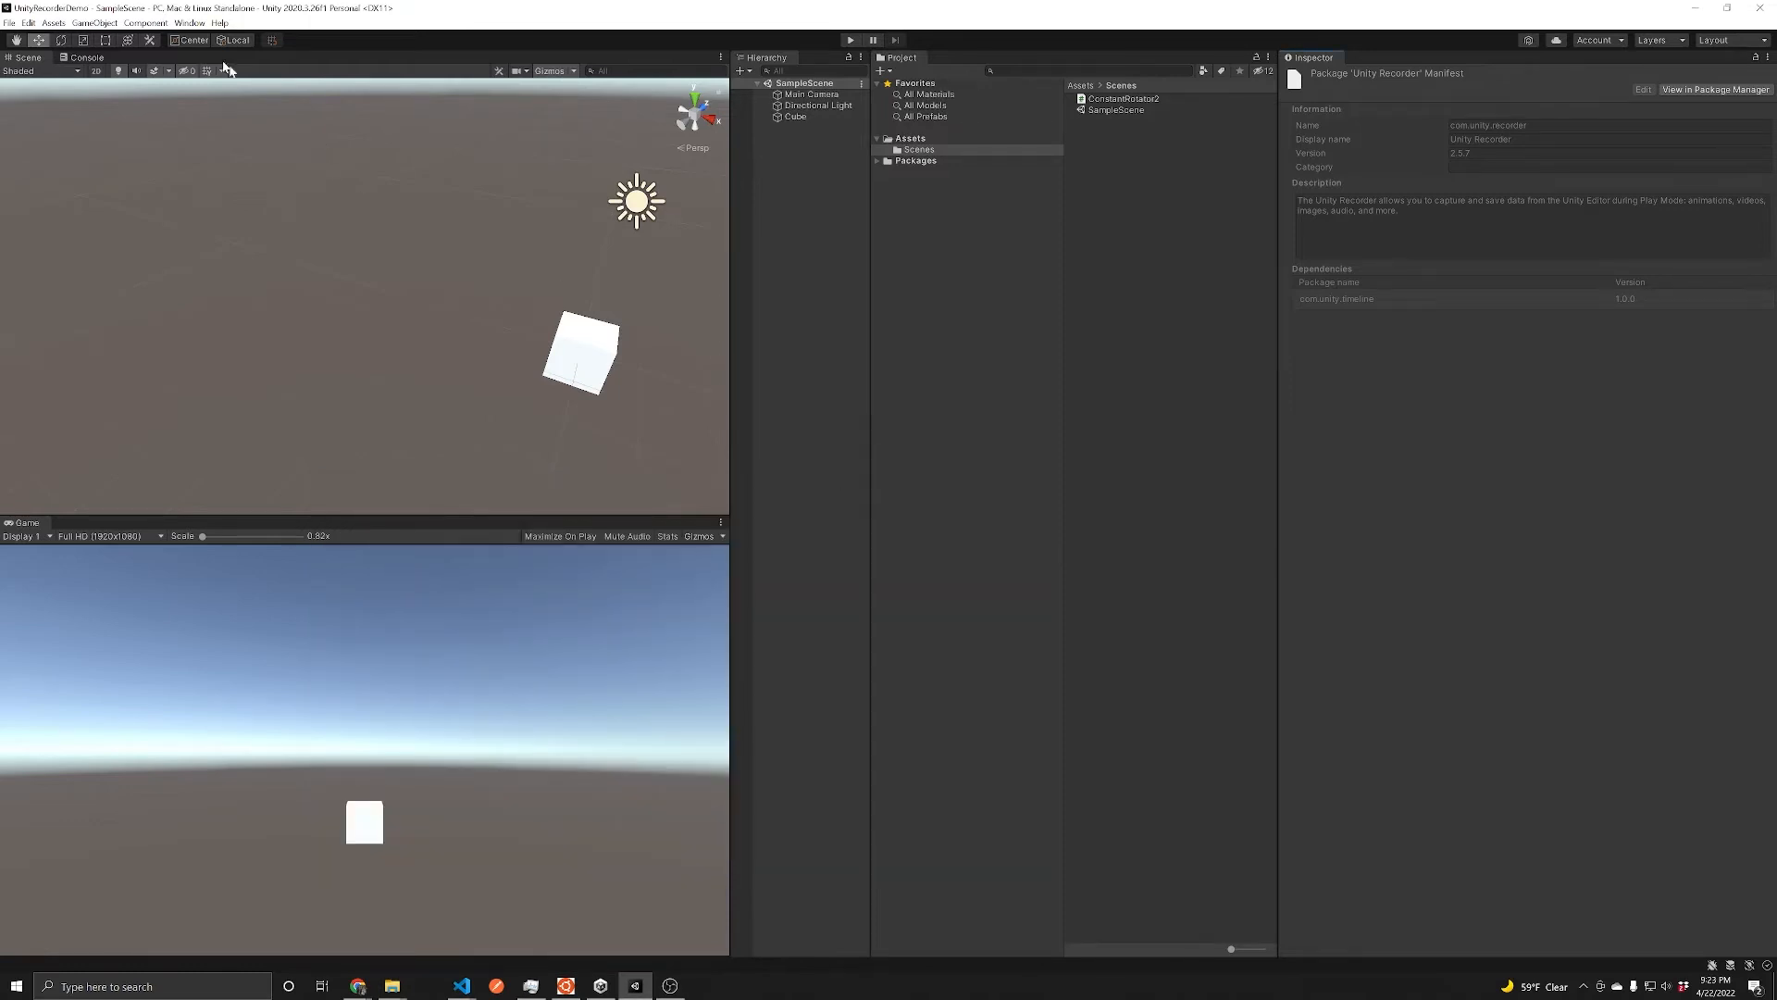
# Step: Bring up the Recorder window via Window > General > Recorder
pyautogui.click(189, 22)
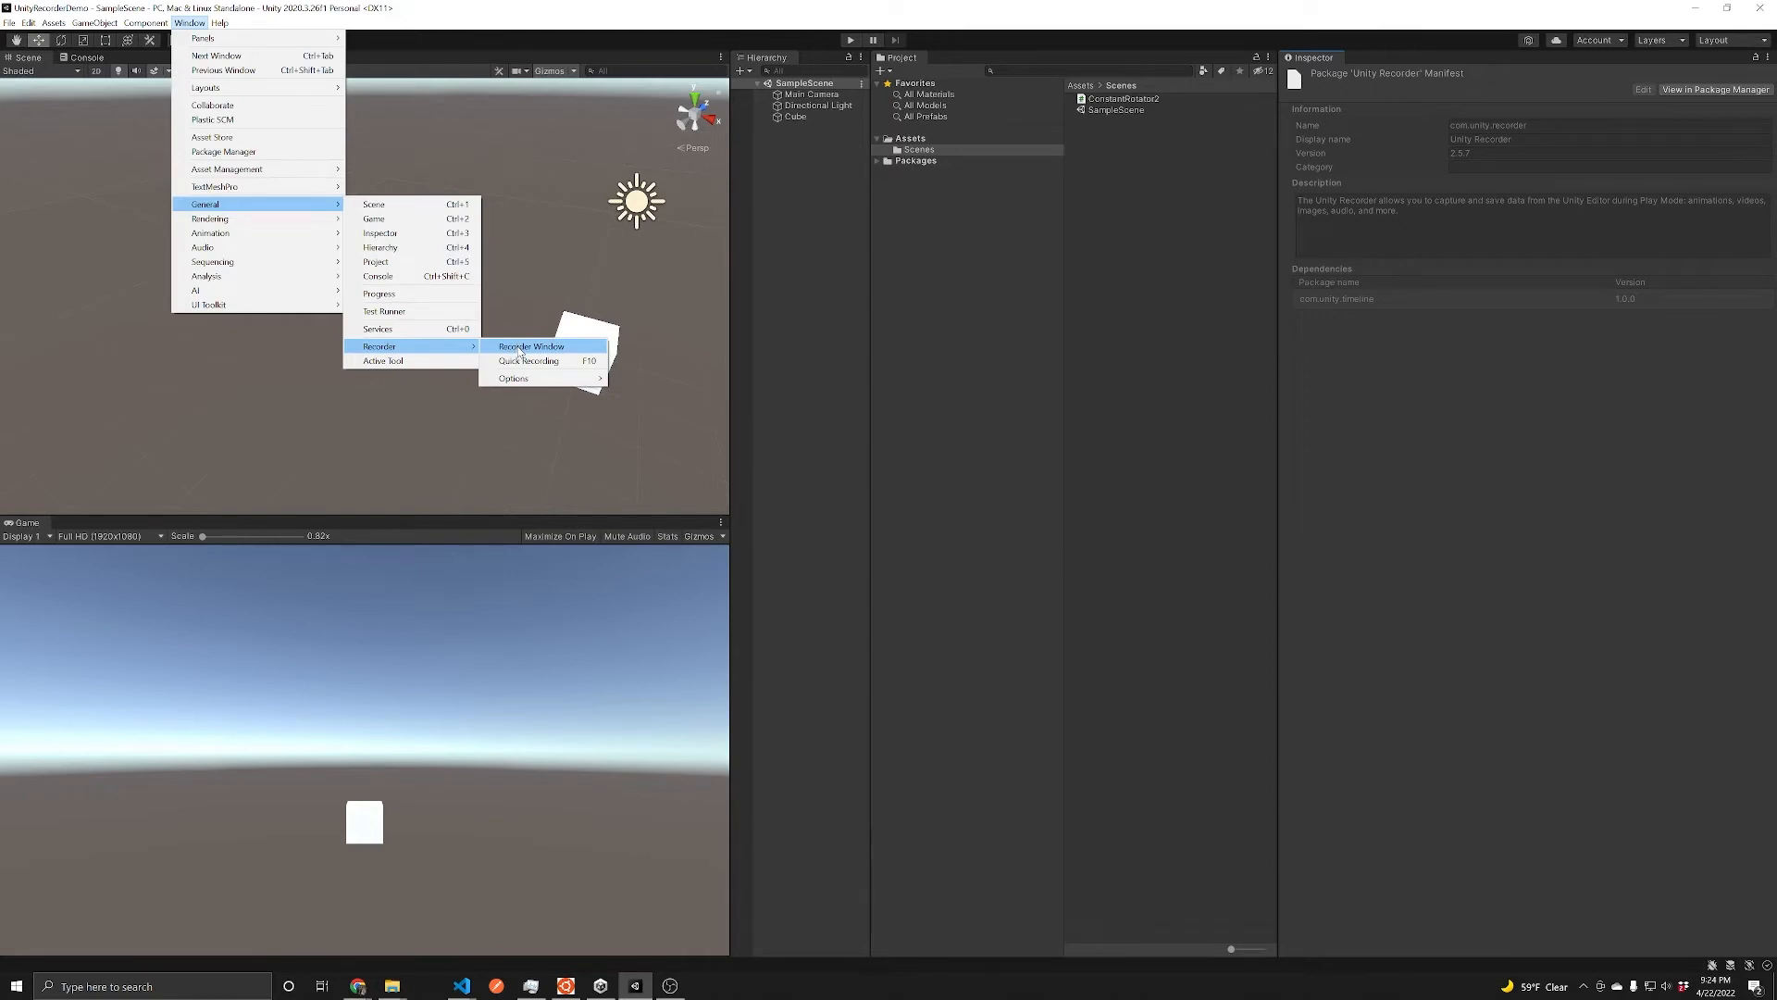
pyautogui.click(529, 346)
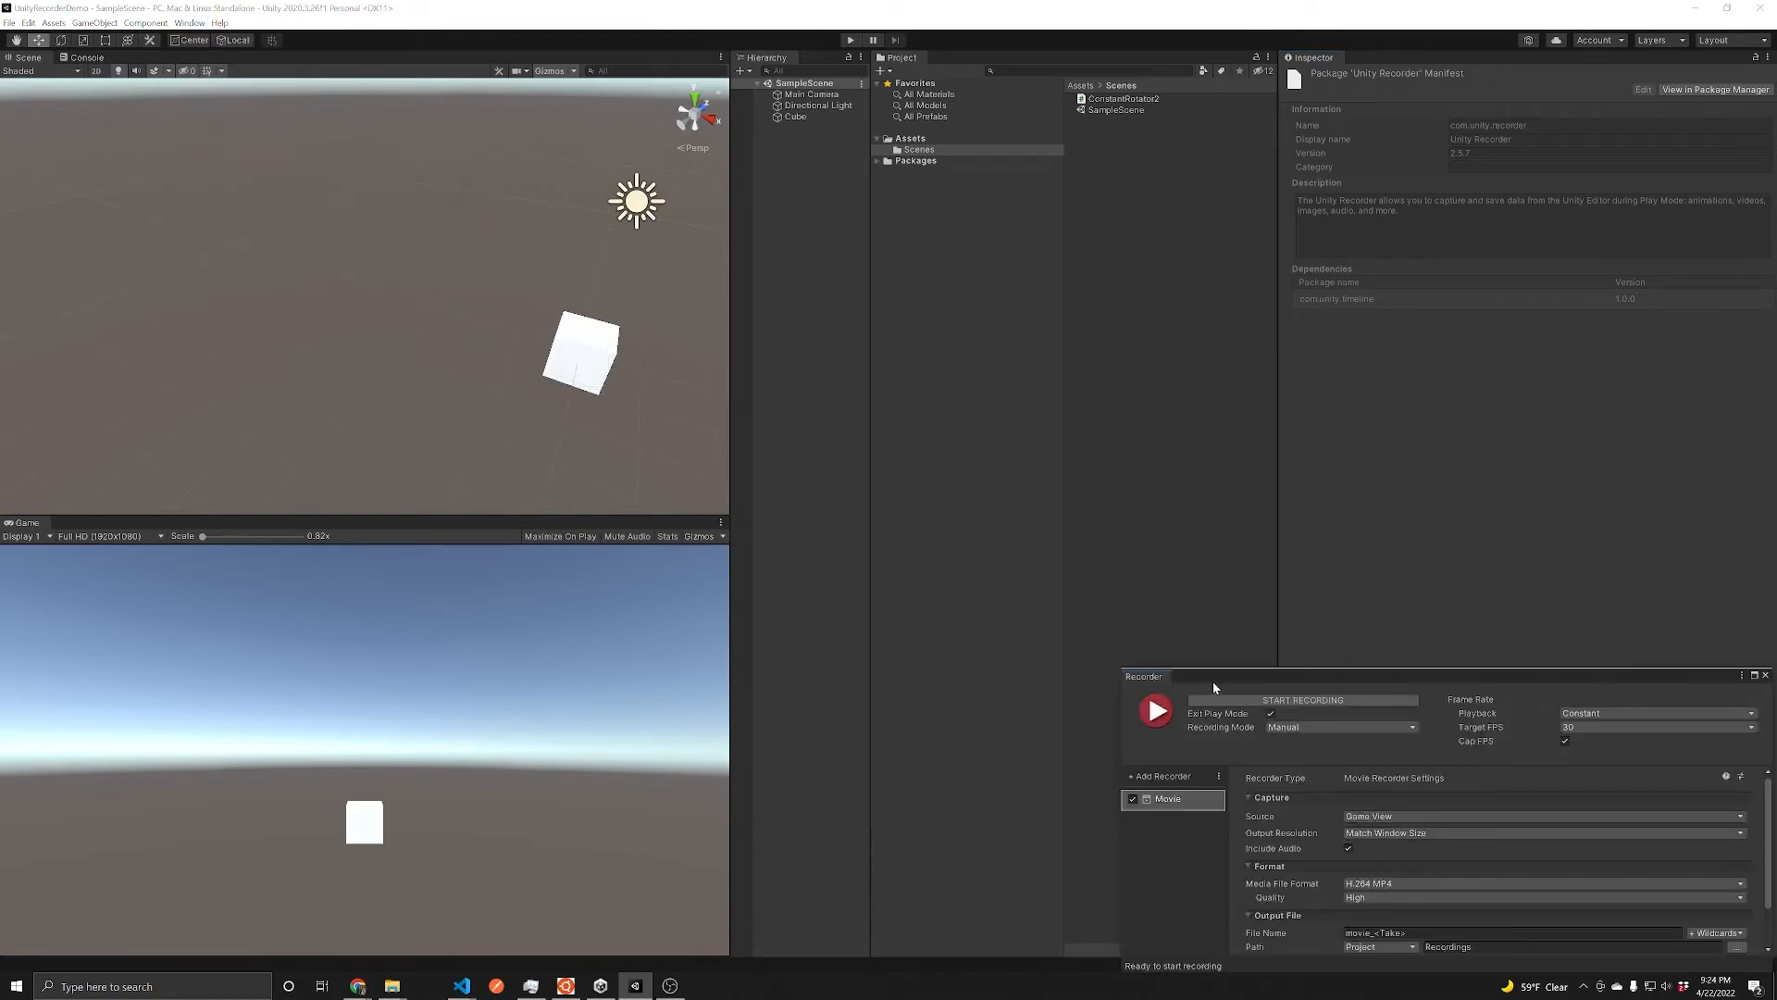
pyautogui.moveTo(1164, 681)
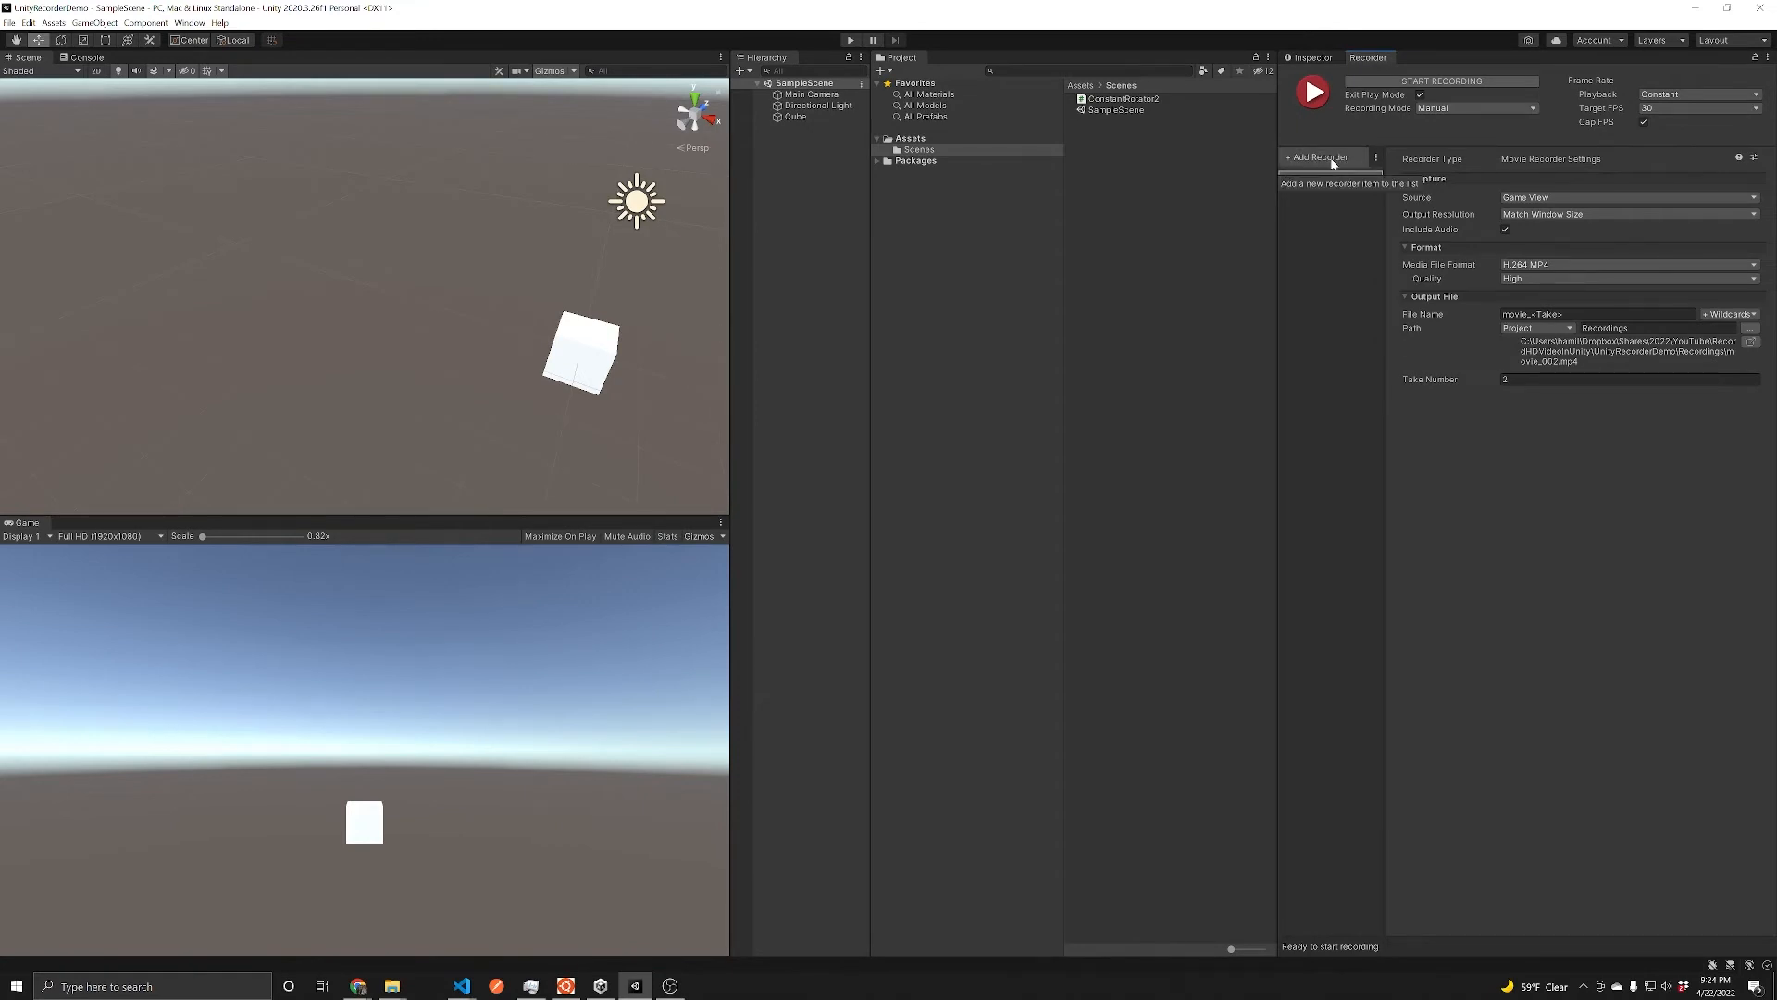
# Step: Add a second Movie recorder capturing the Game View as H.264 MP4 into Recordings
pyautogui.click(1314, 156)
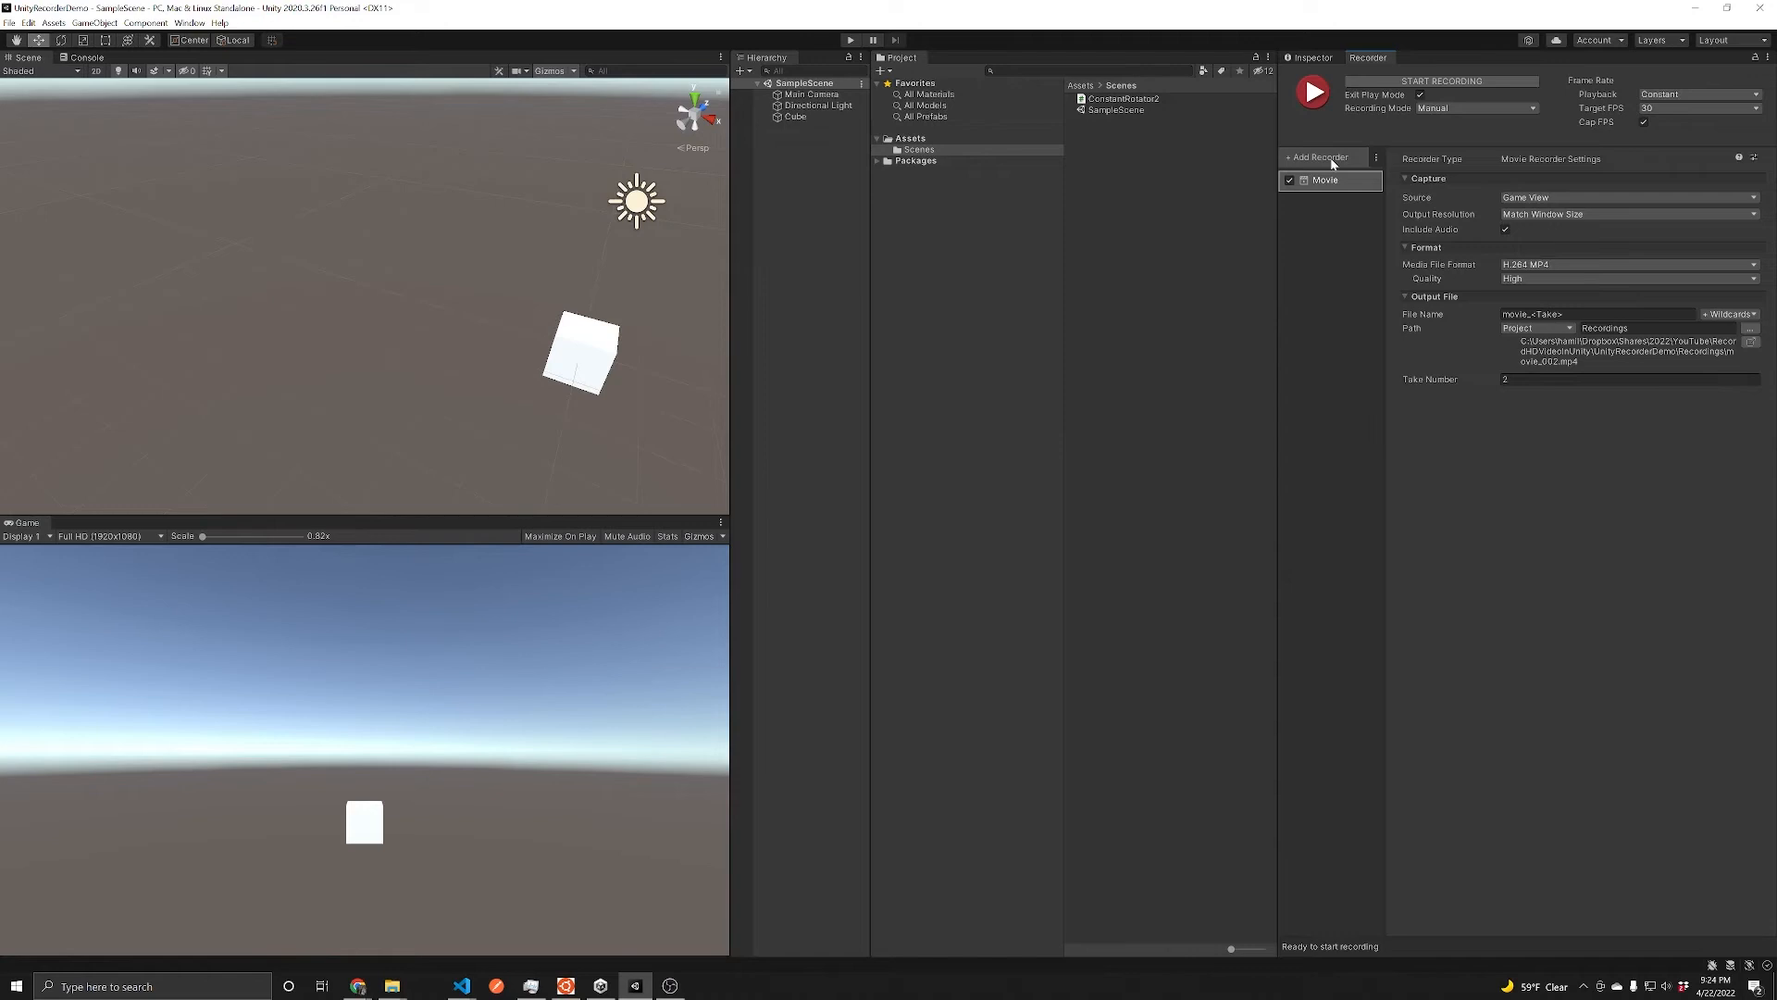
pyautogui.click(1316, 156)
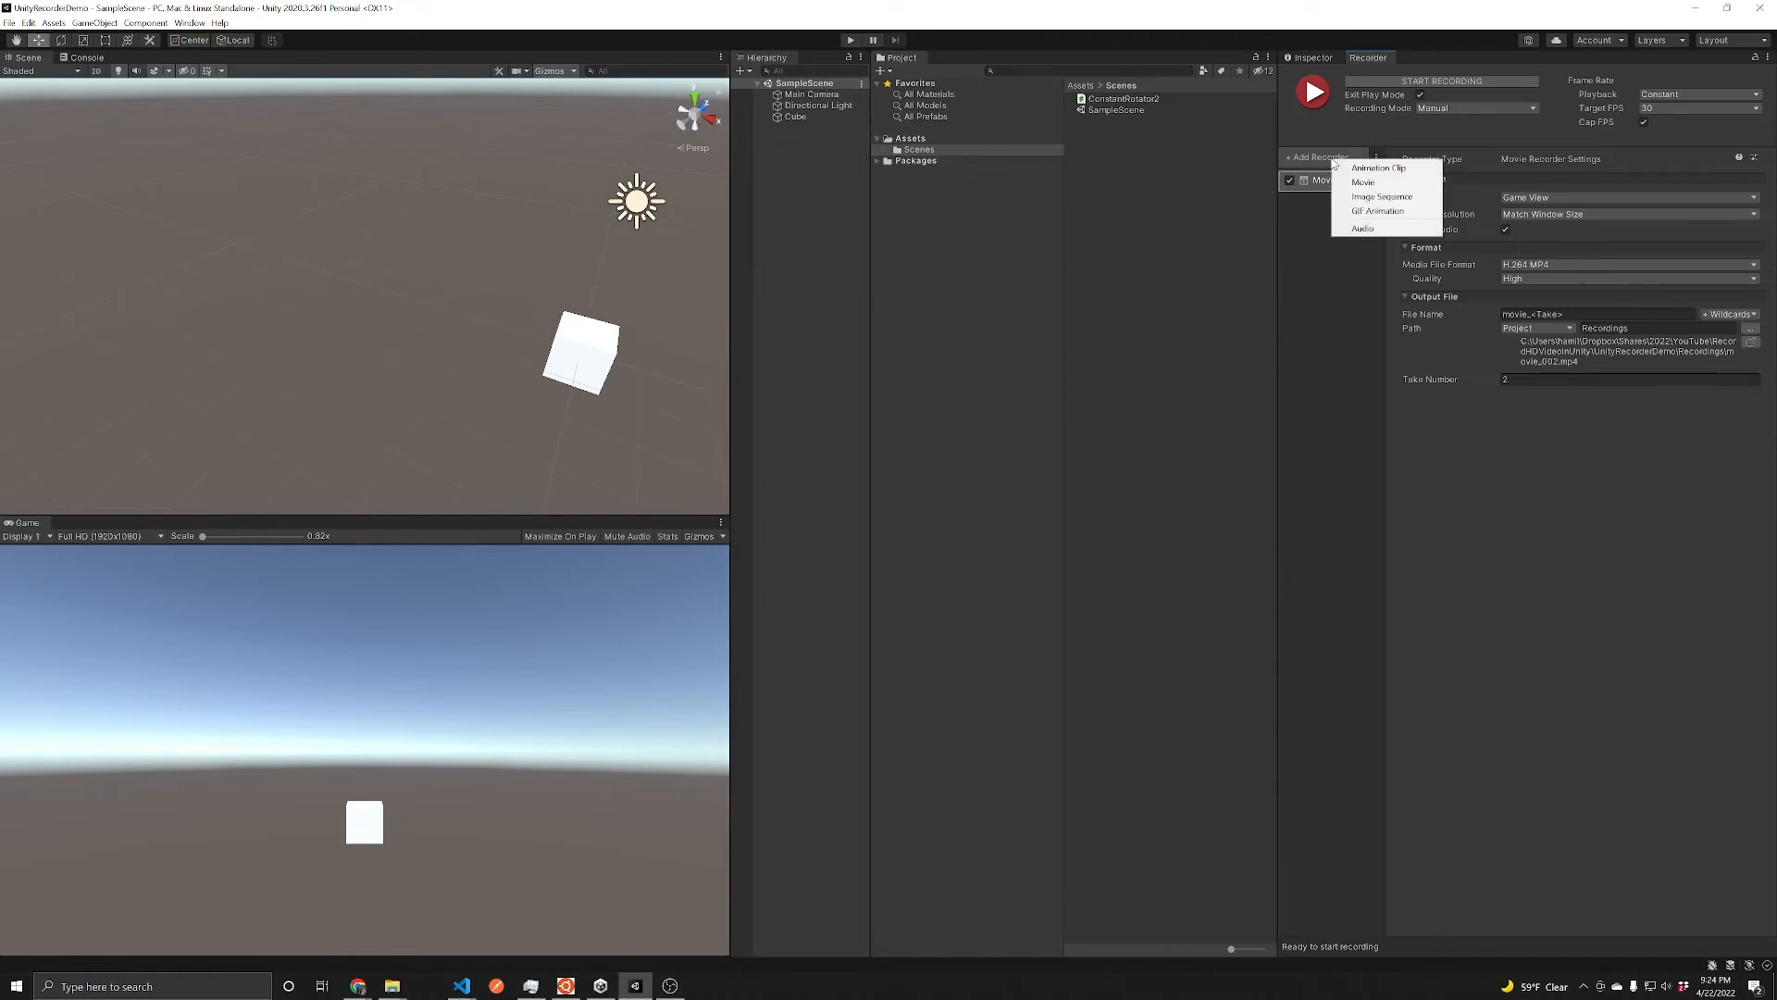
pyautogui.moveTo(1364, 183)
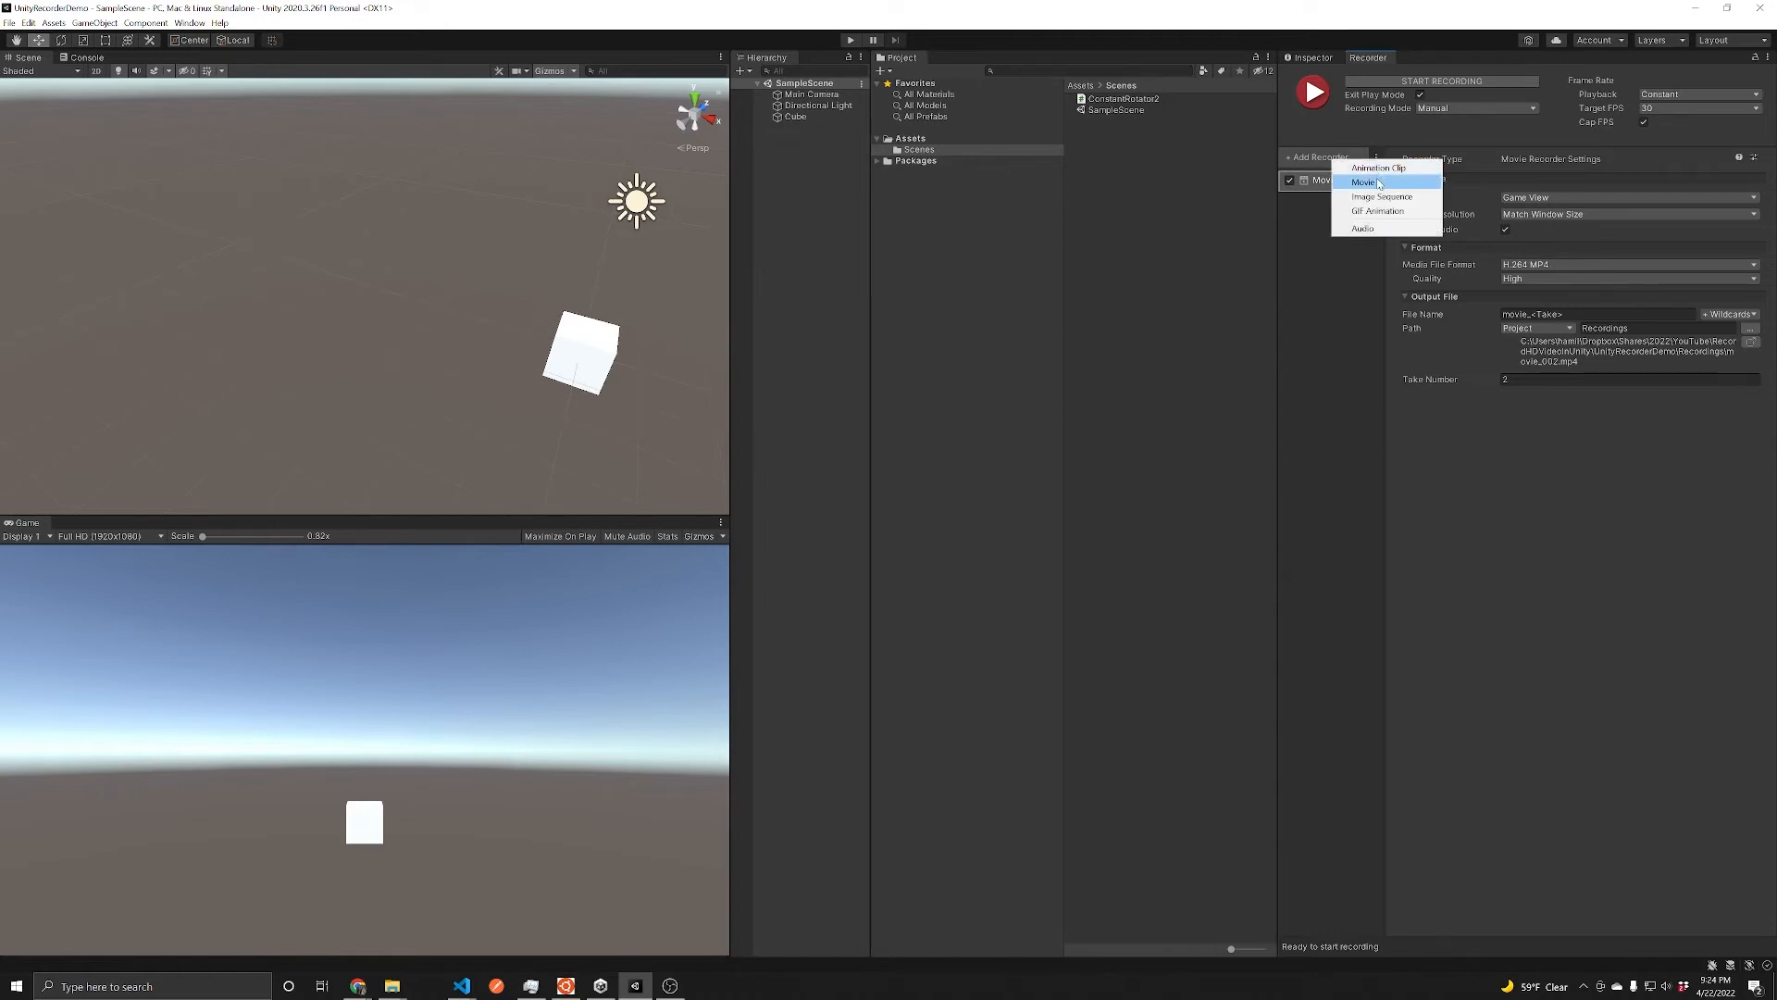
pyautogui.moveTo(1377, 211)
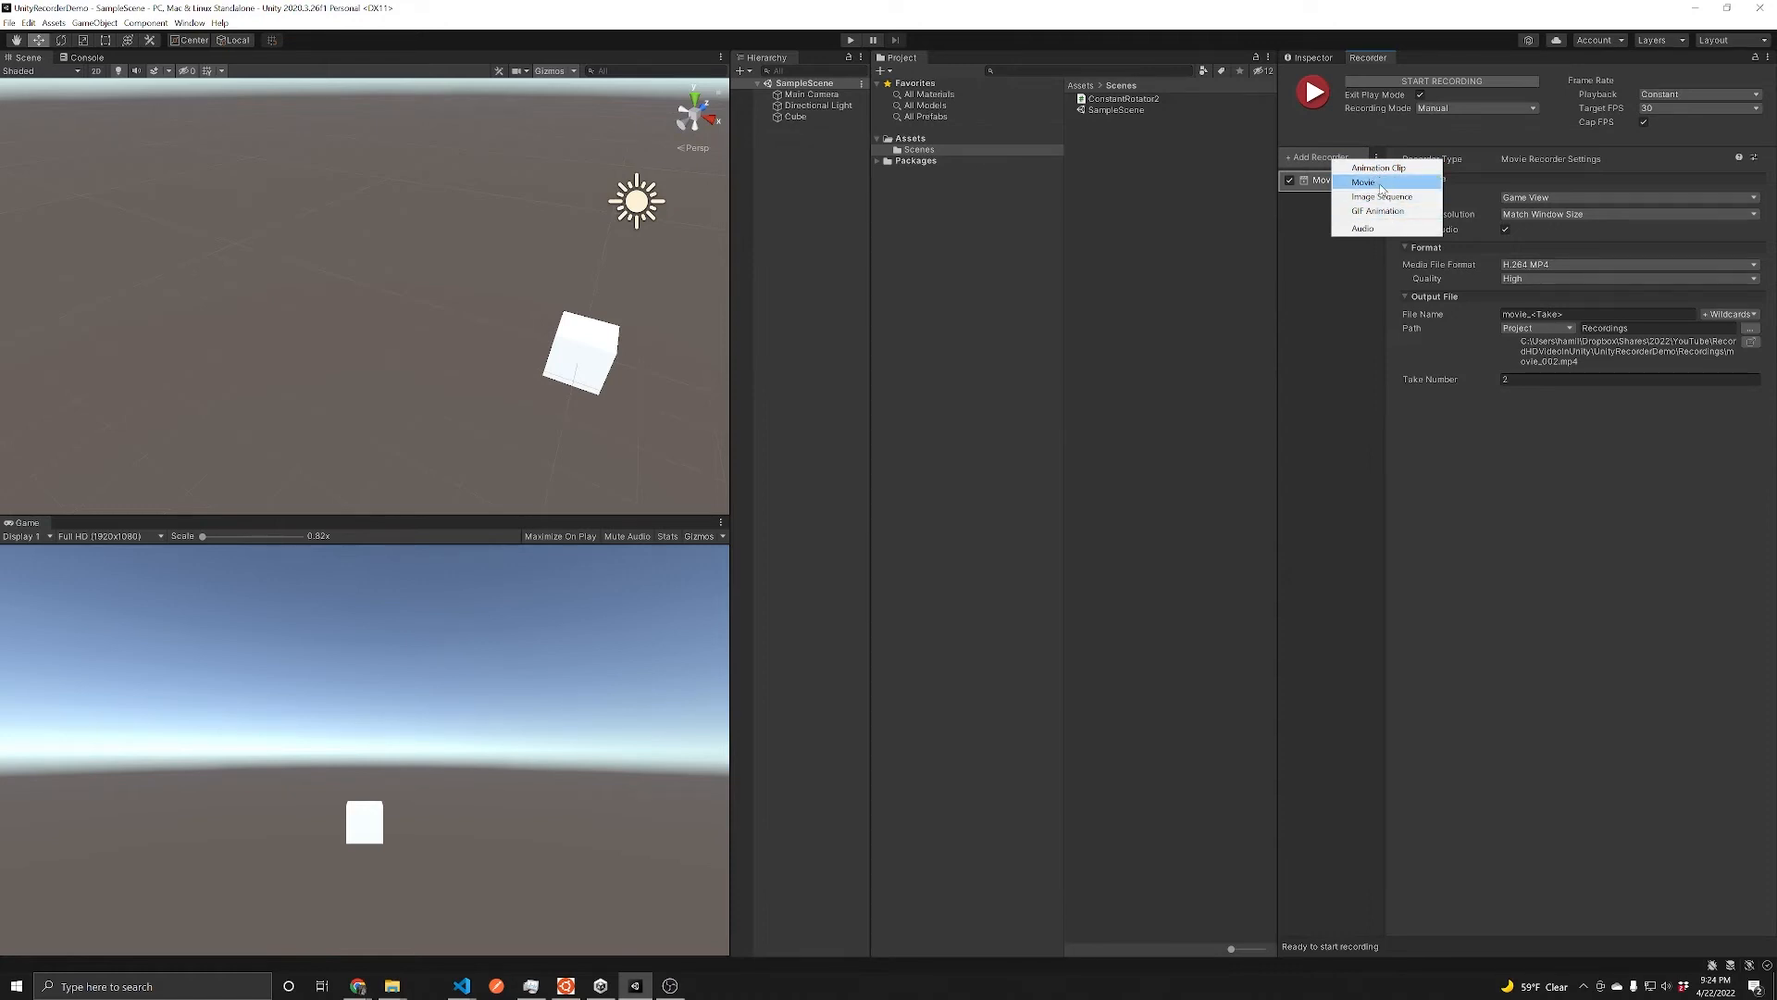
pyautogui.click(1364, 181)
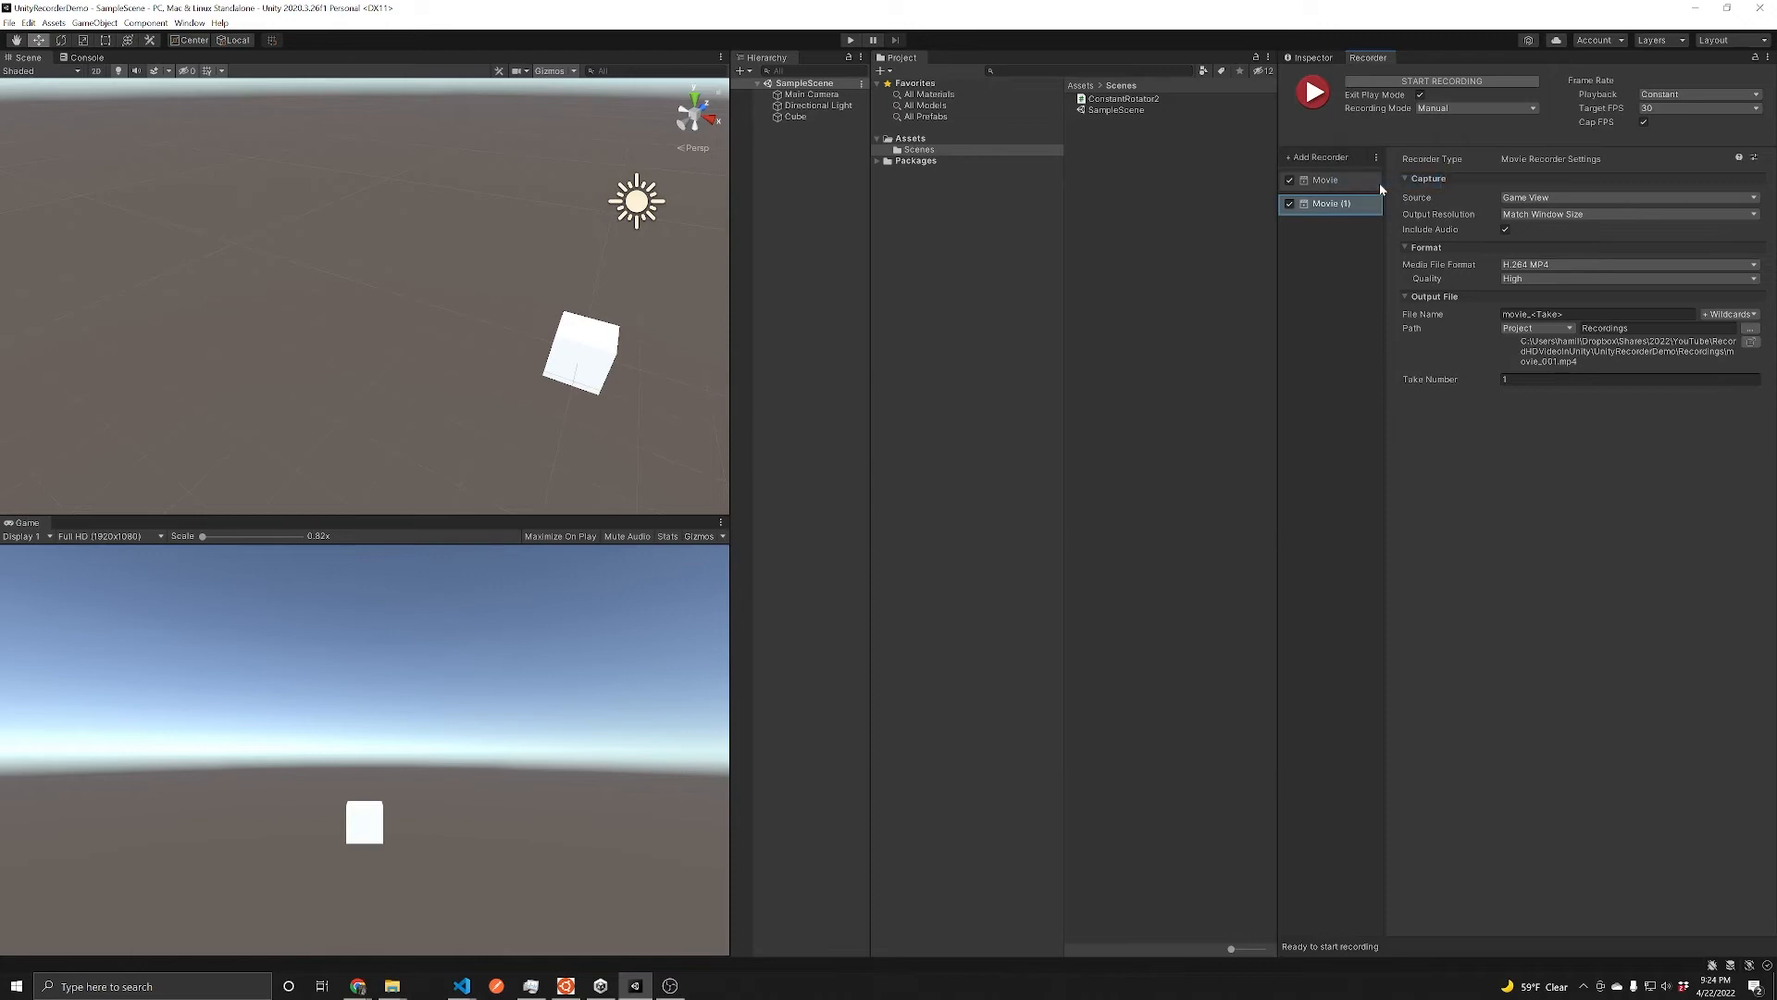
pyautogui.moveTo(1359, 246)
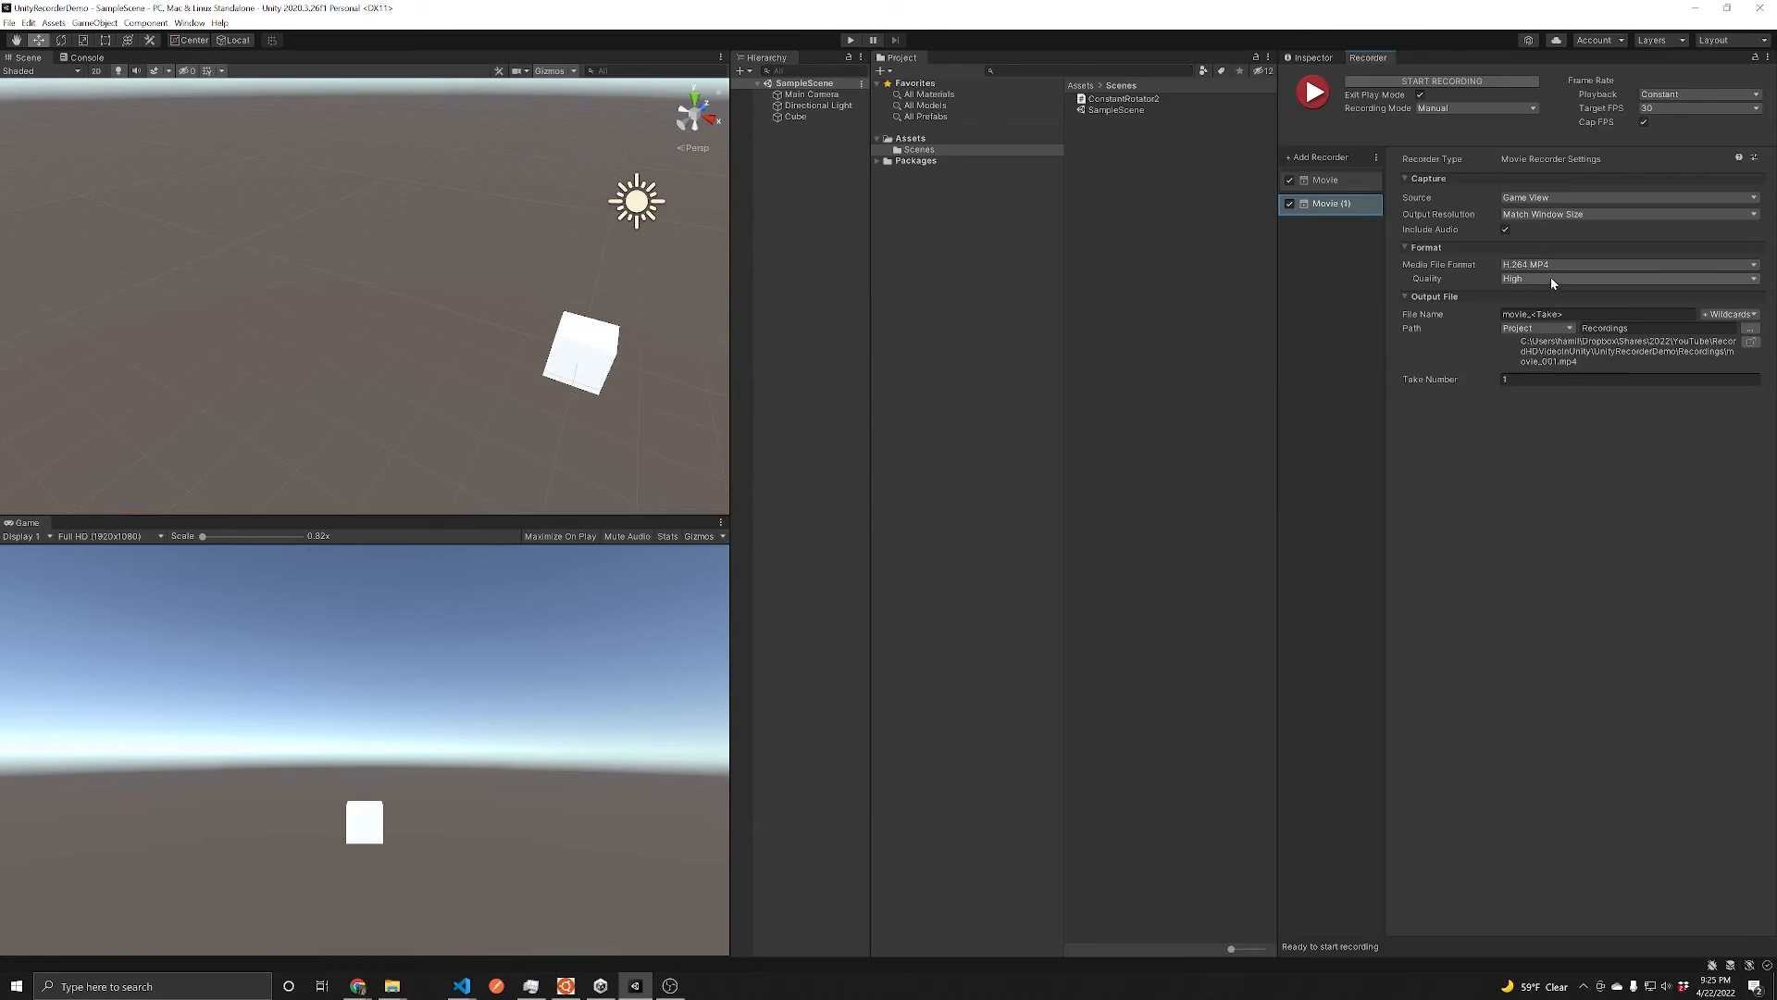
# Step: Start recording the cube scene's Game View, advancing the take number to 2
pyautogui.click(1597, 315)
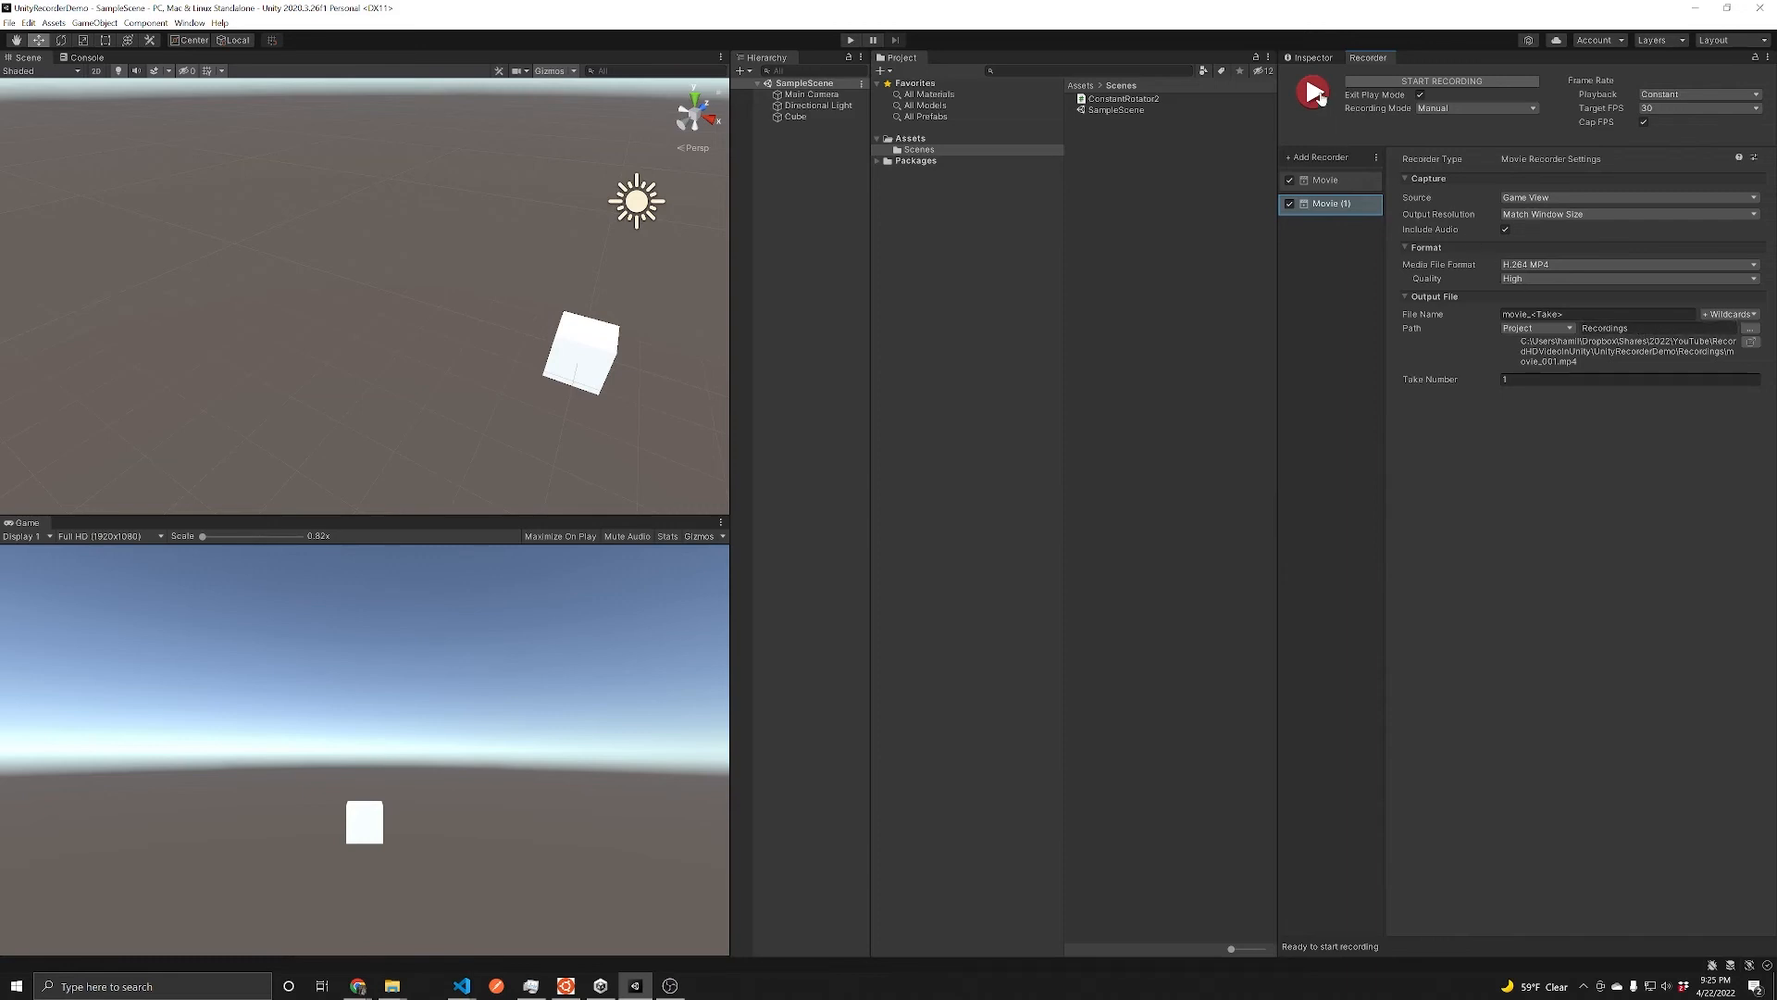
pyautogui.click(850, 38)
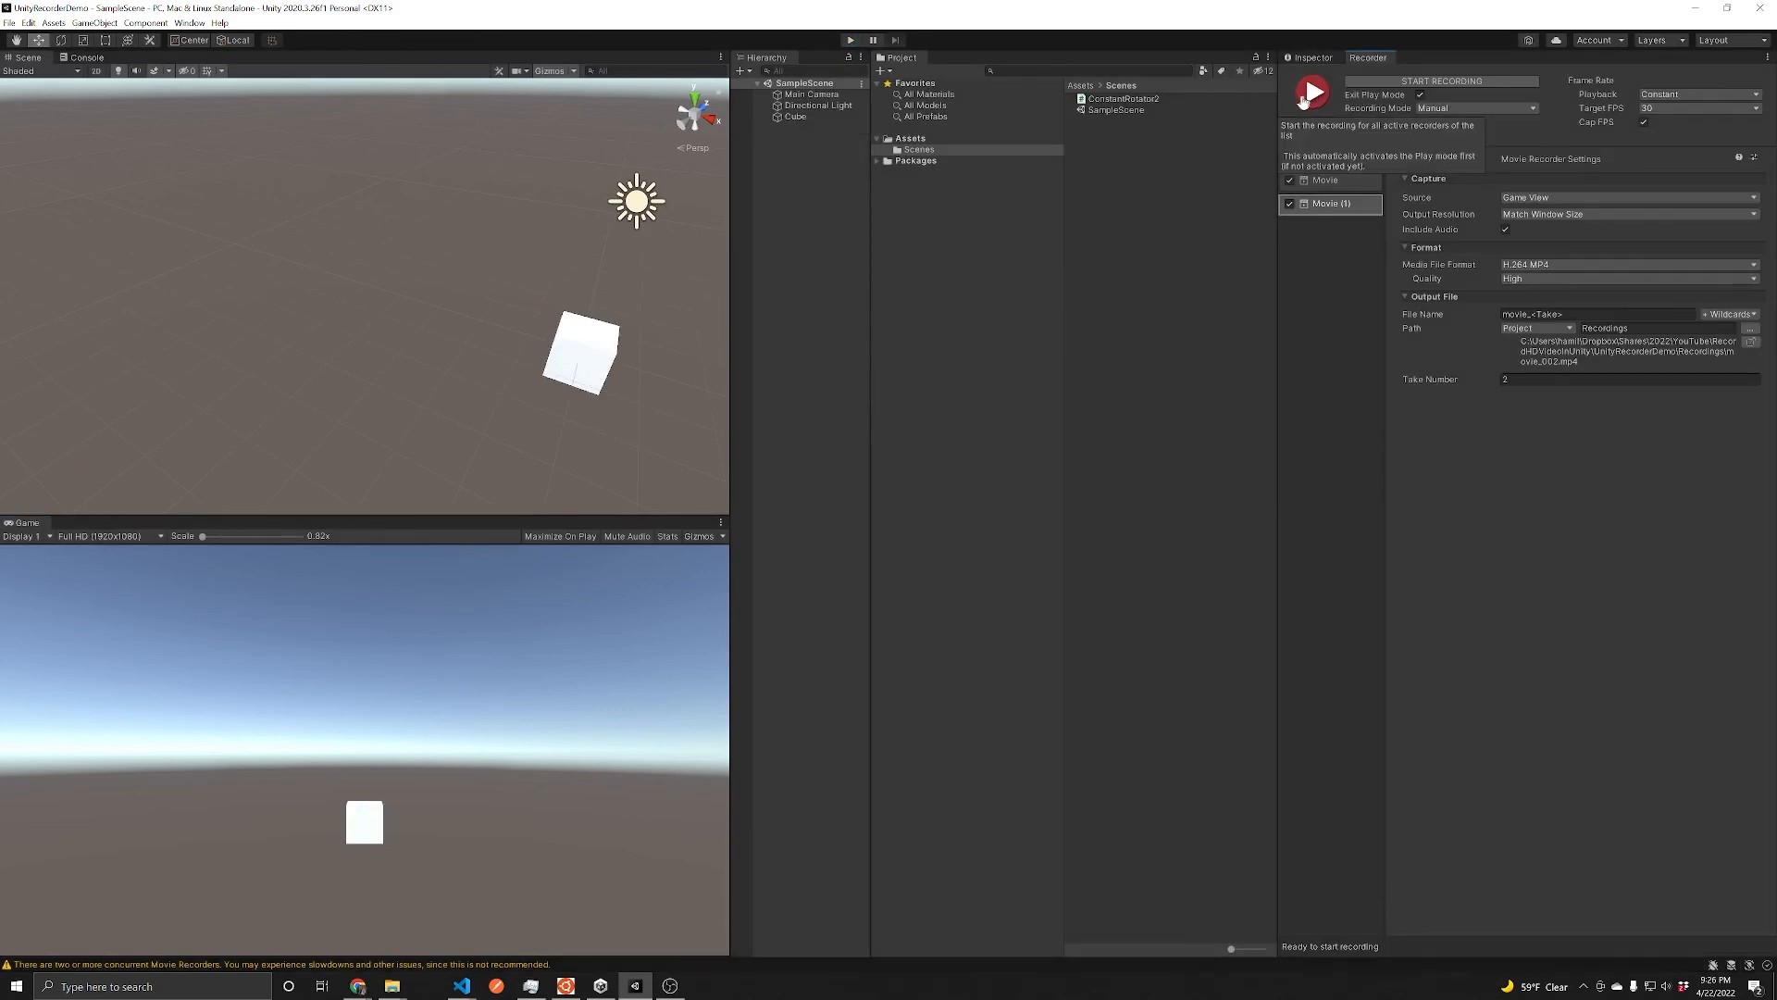
pyautogui.moveTo(1155, 259)
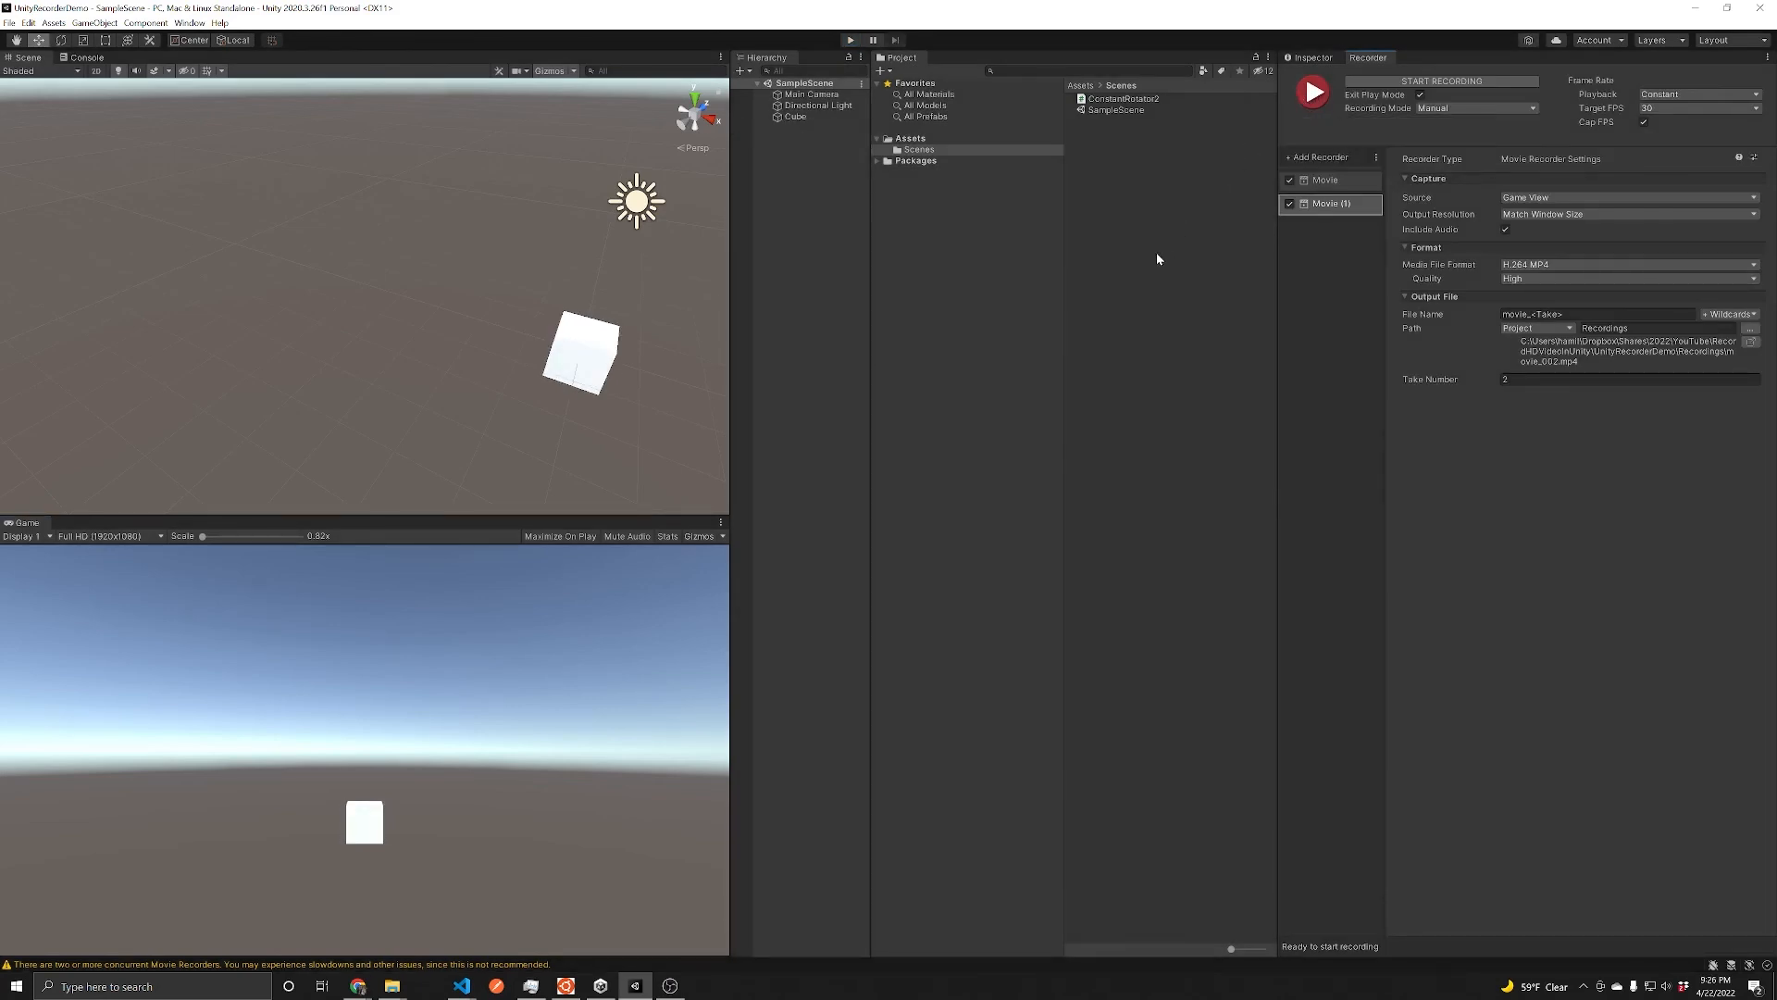
# Step: Show the Recordings folder in File Explorer and select movie_002.mp4 beside movie_001.mp4
pyautogui.click(391, 985)
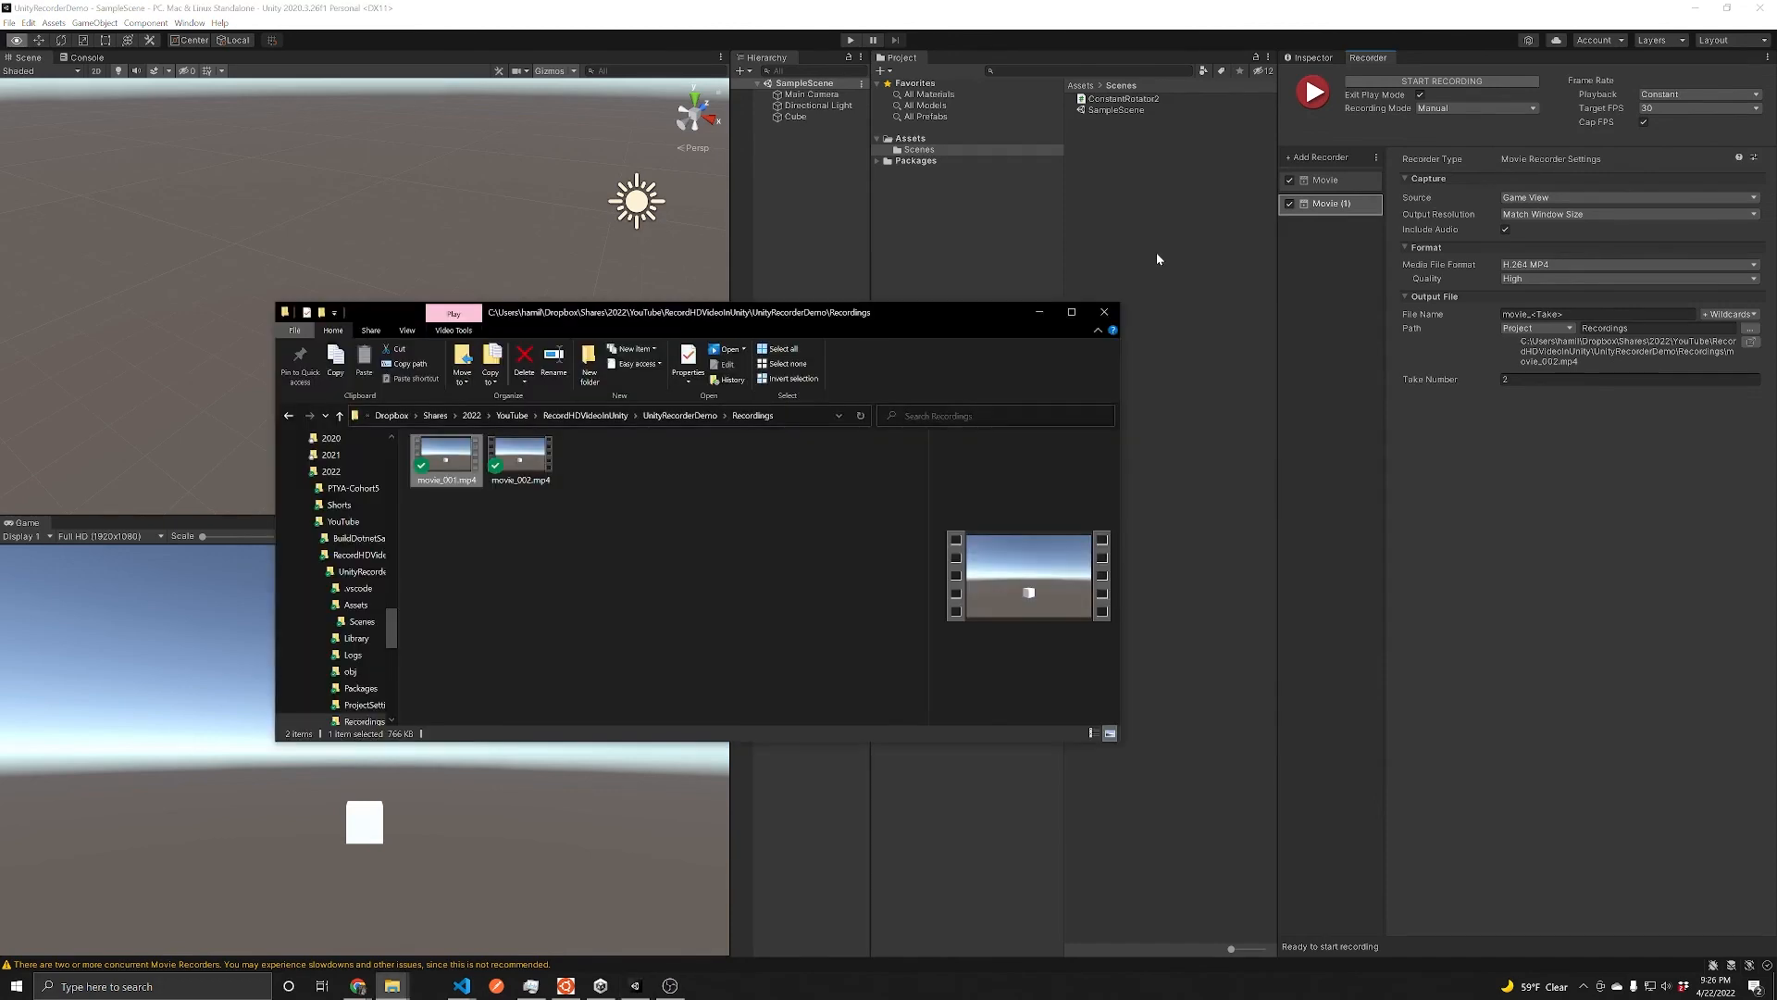
pyautogui.click(519, 459)
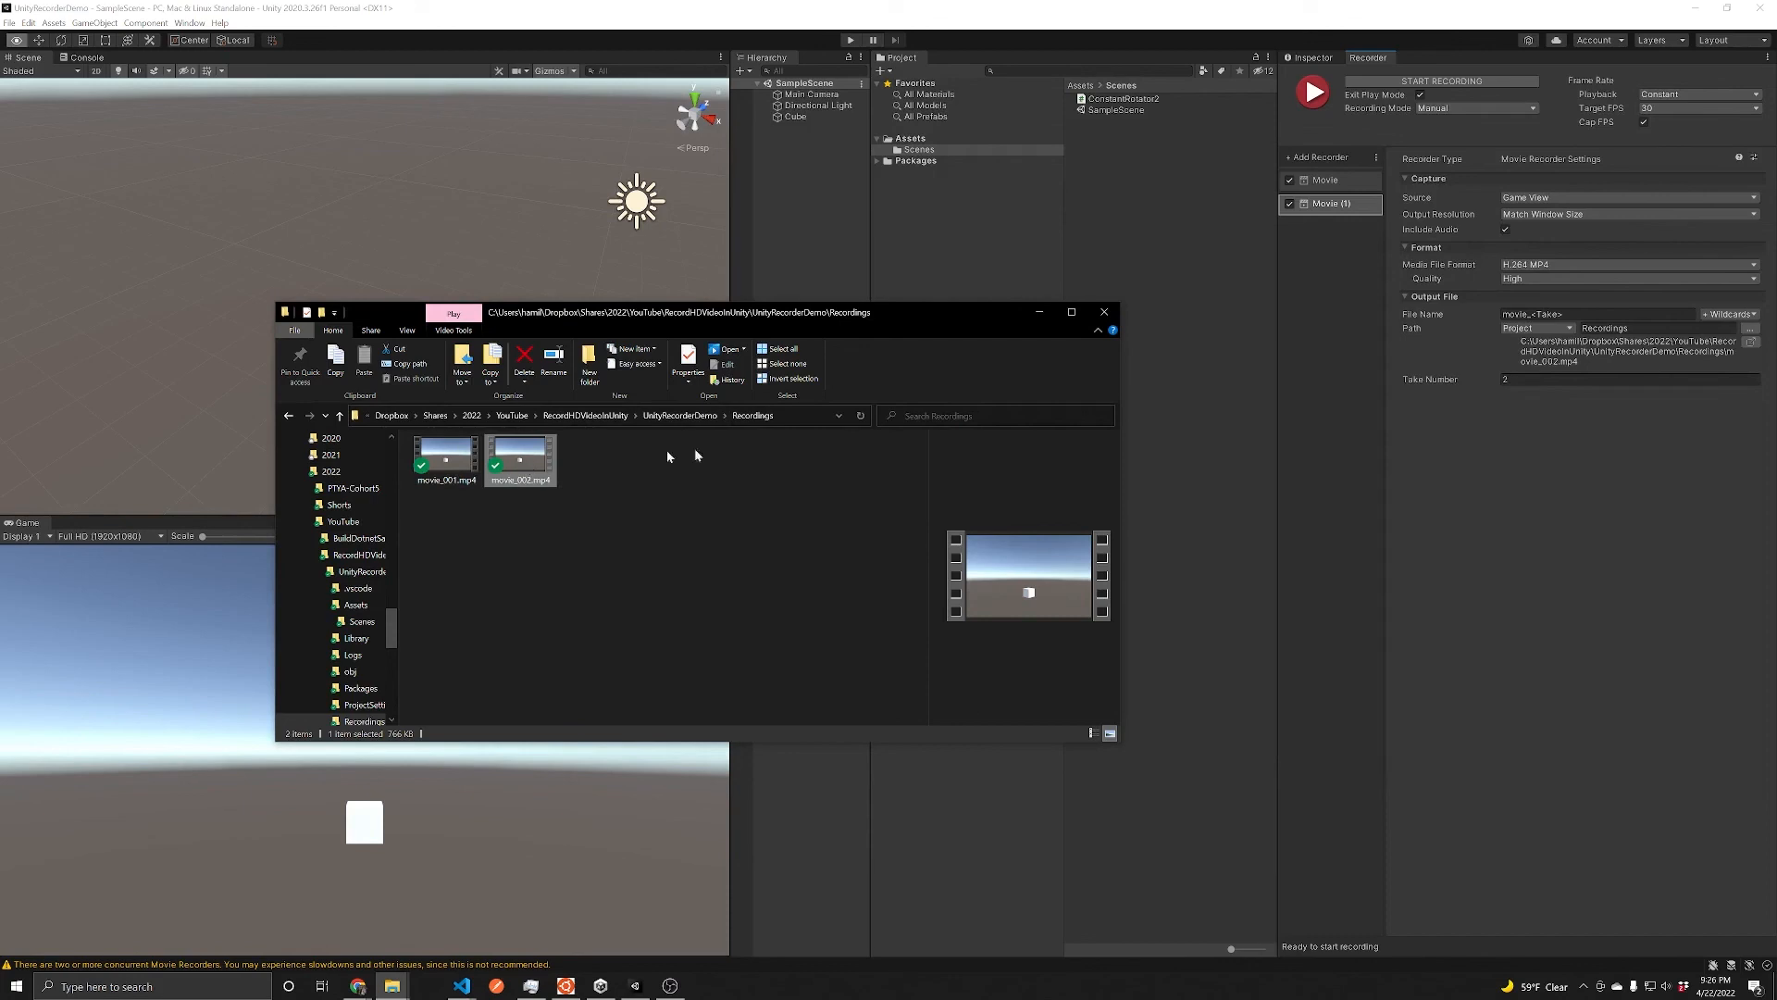
pyautogui.moveTo(544, 461)
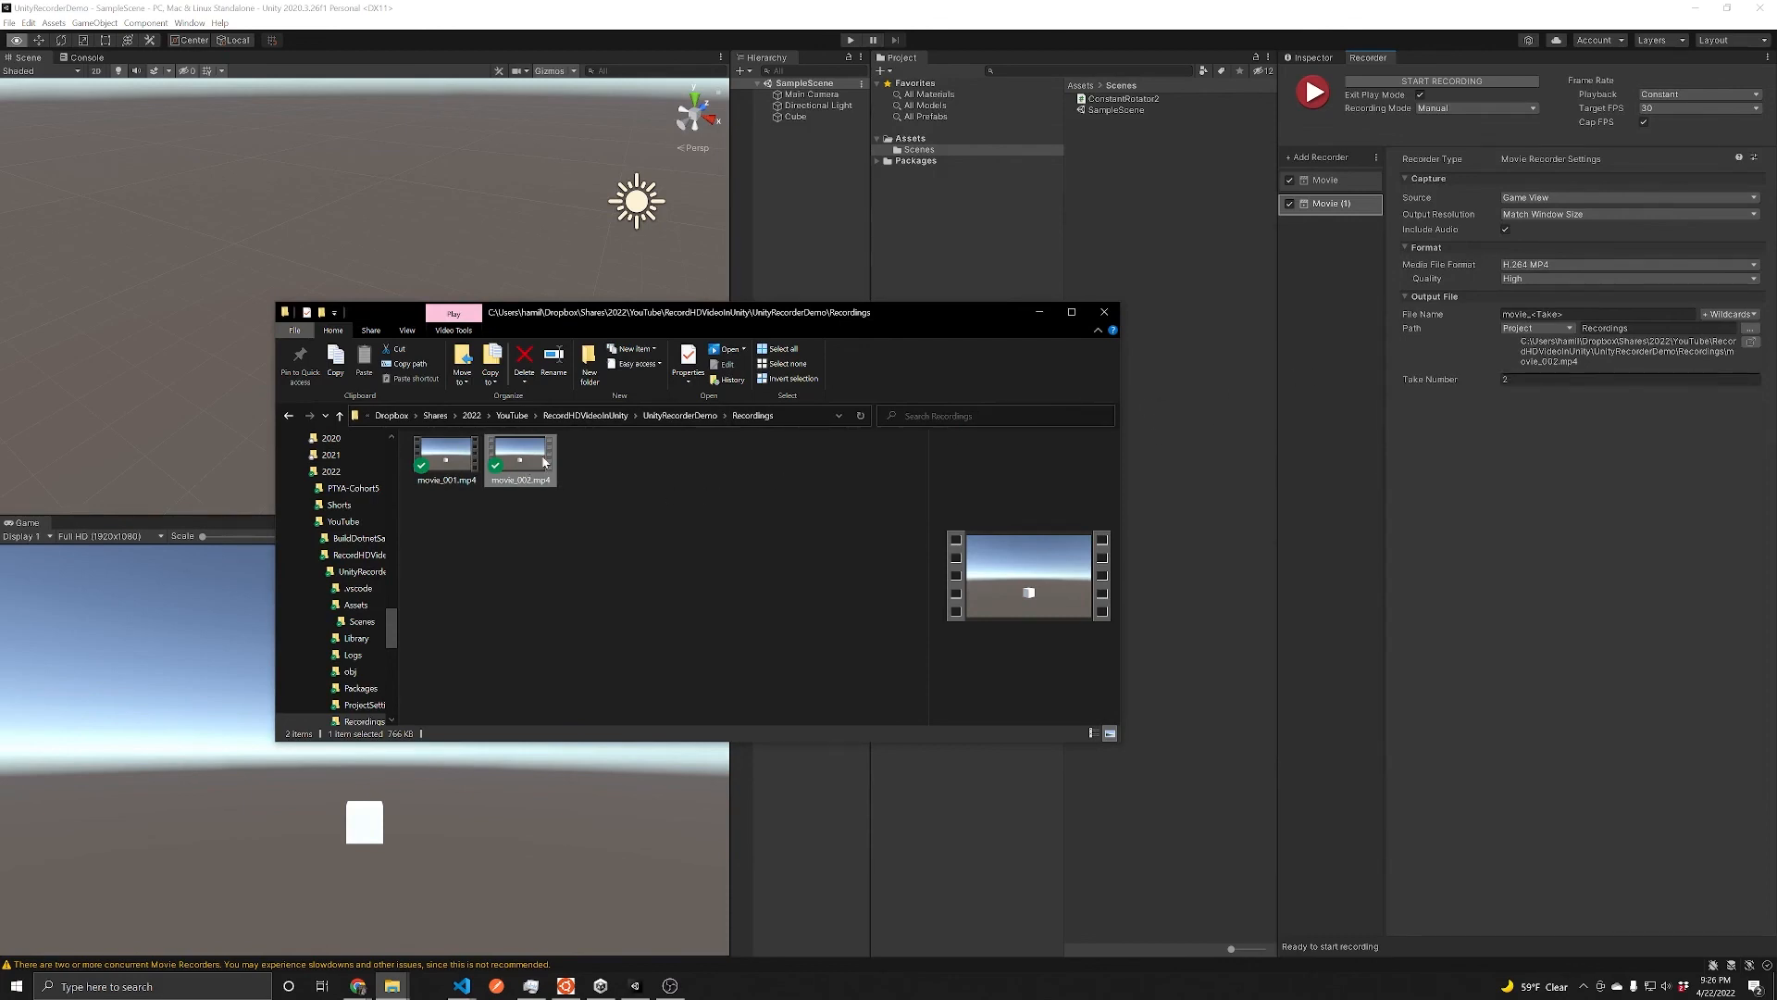